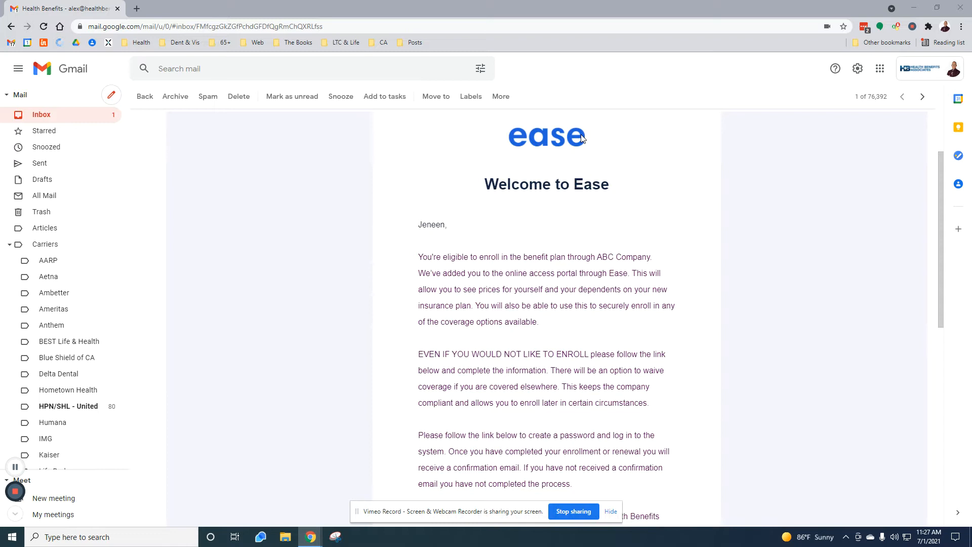
- Open the Ease sign-in page from the Log In button in the Welcome to Ease email
scroll(down, 3)
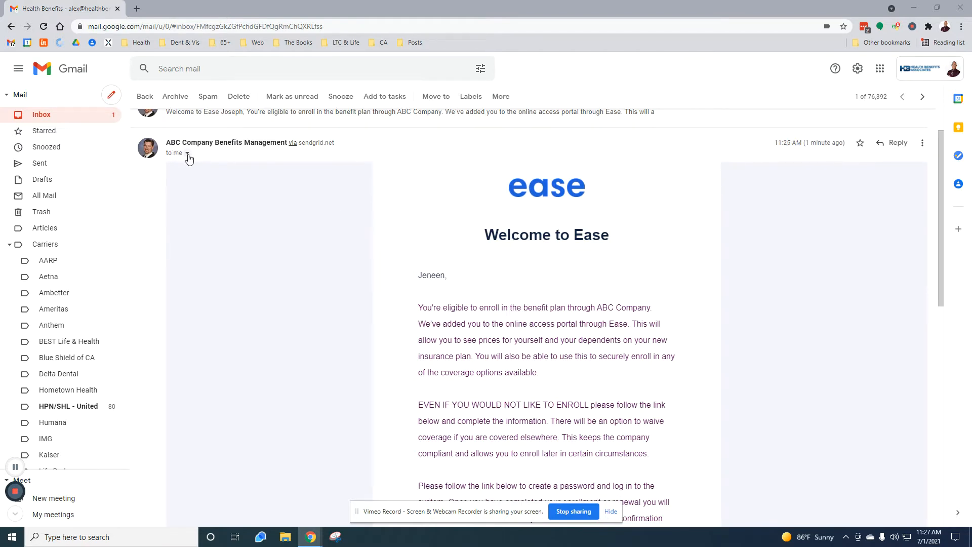
click(187, 153)
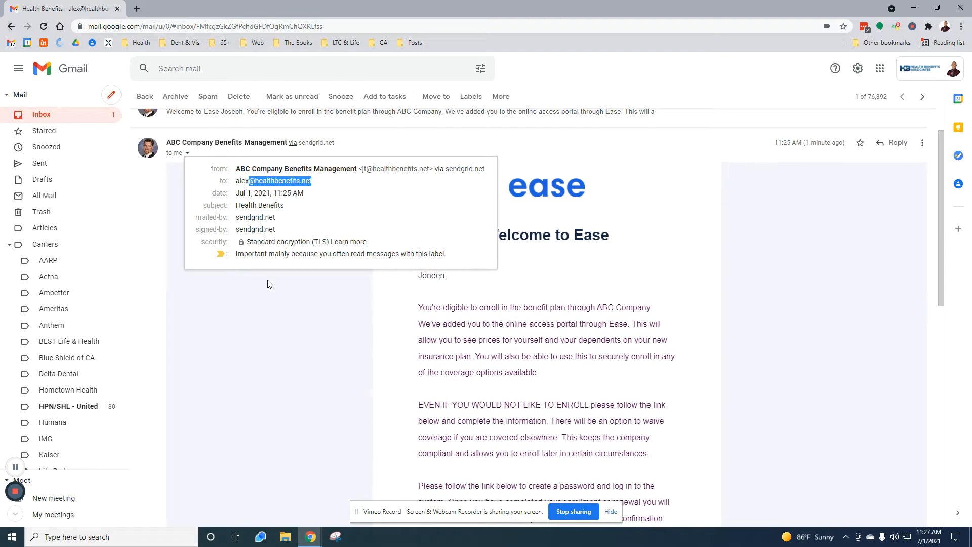
mouse_move(257, 364)
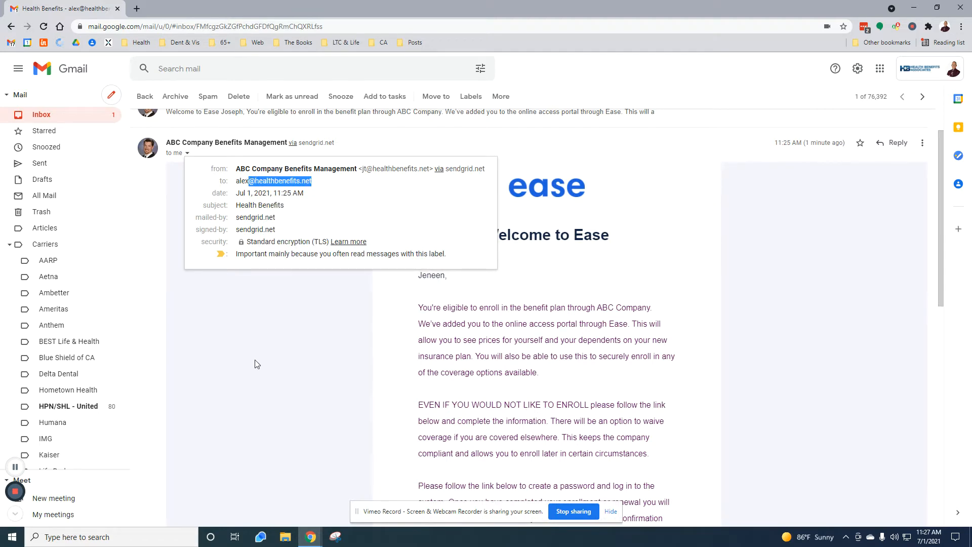
scroll(down, 3)
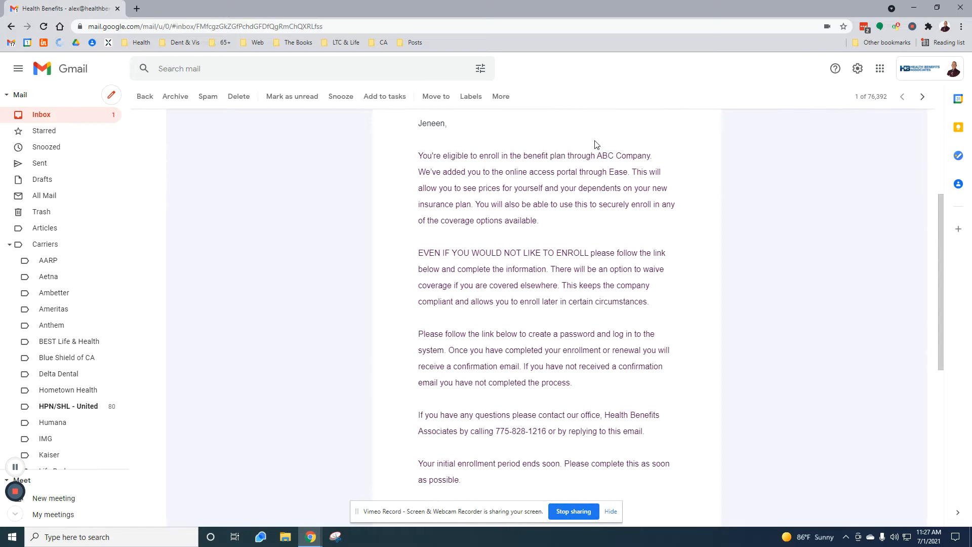
scroll(down, 3)
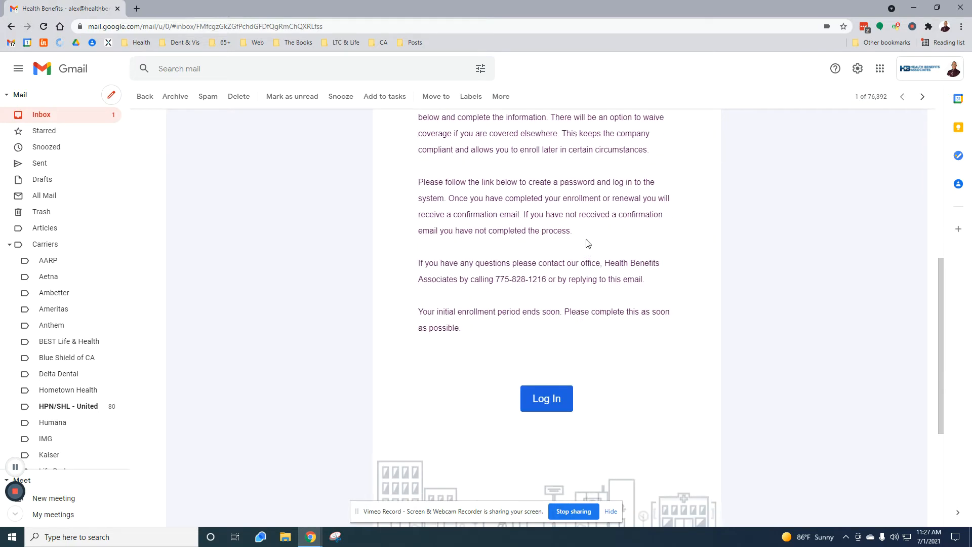
mouse_move(538, 301)
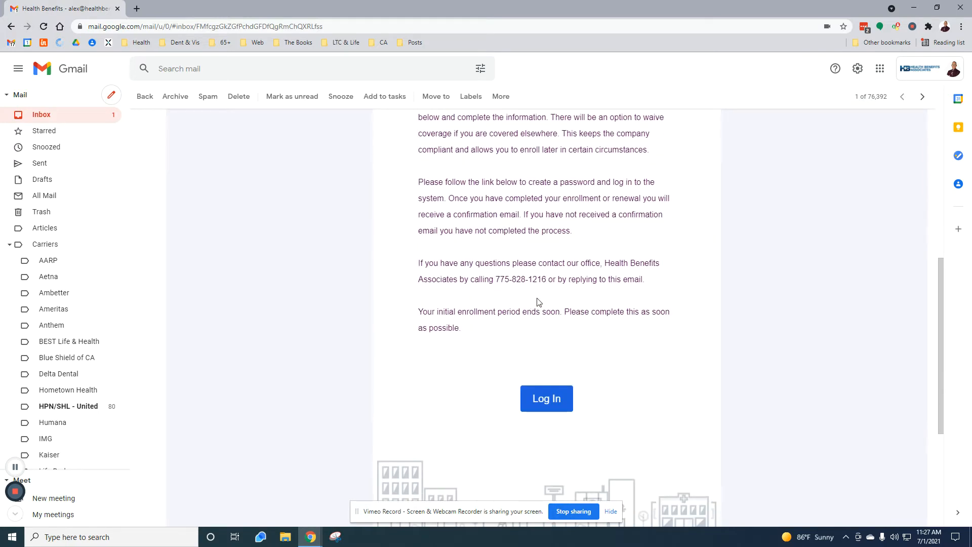
mouse_move(654, 307)
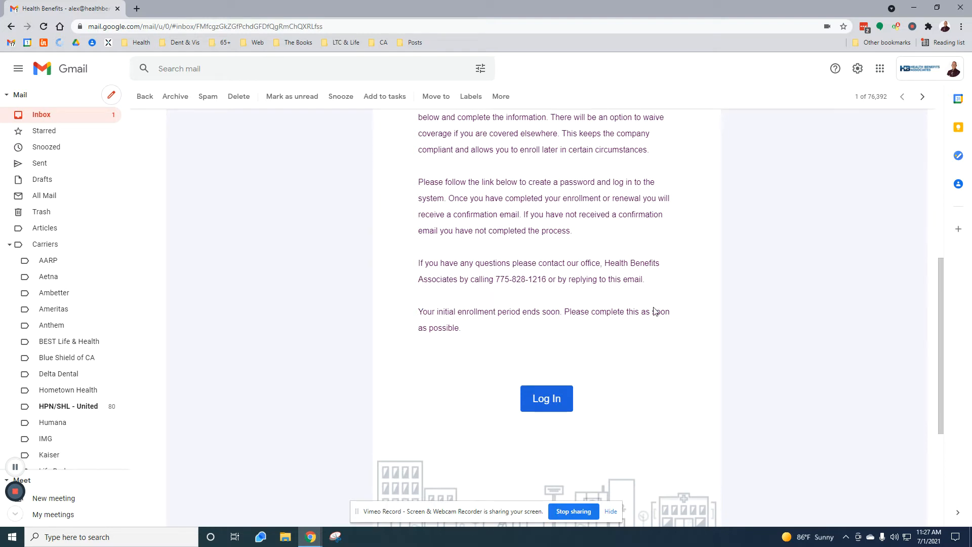
click(545, 398)
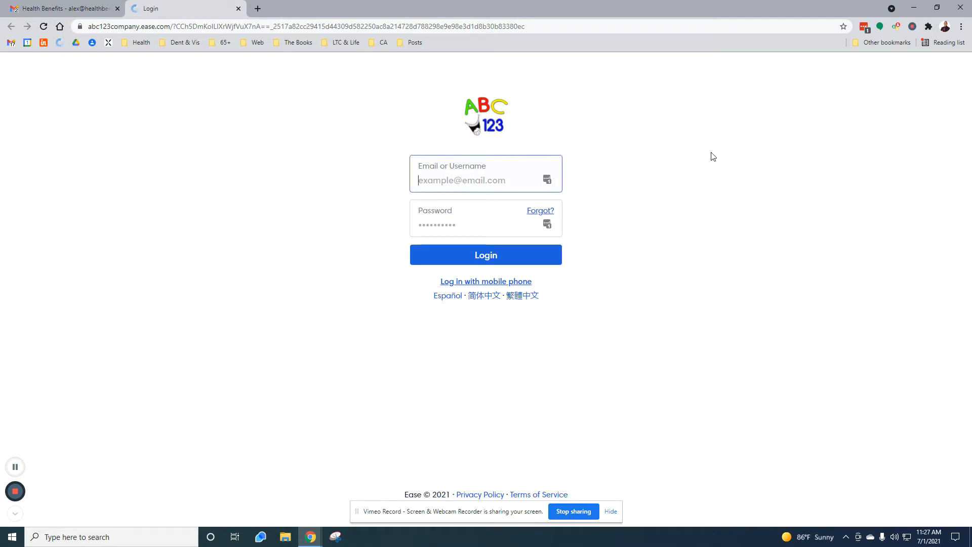
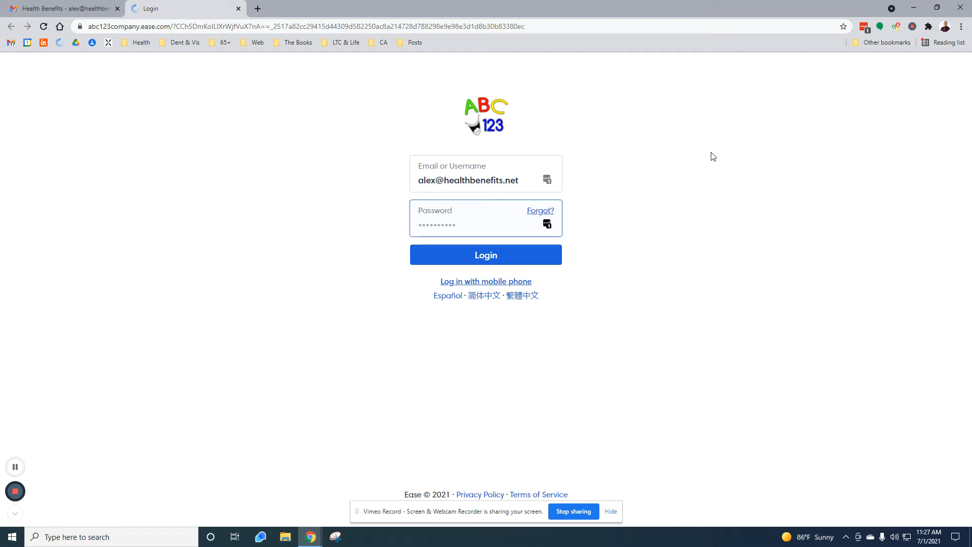
click(485, 224)
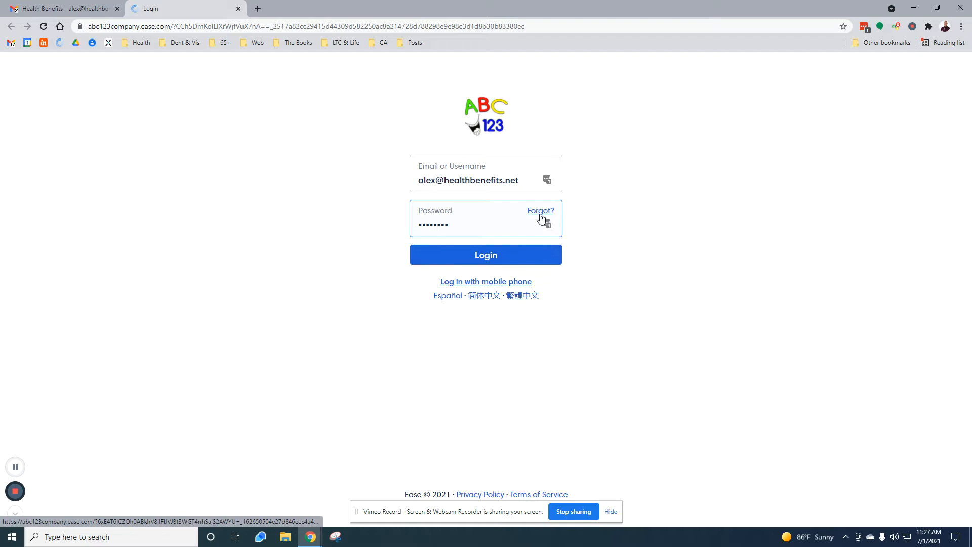
click(486, 255)
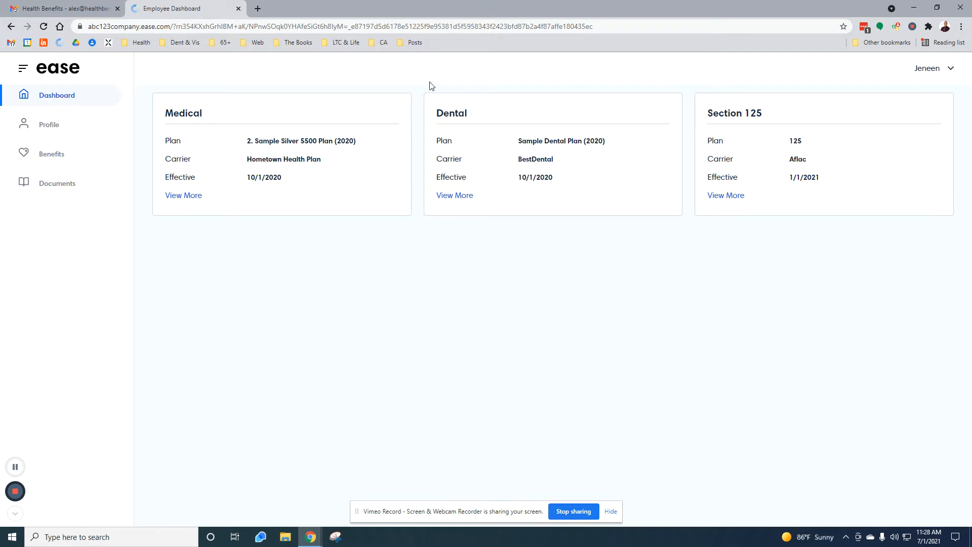
mouse_move(781, 122)
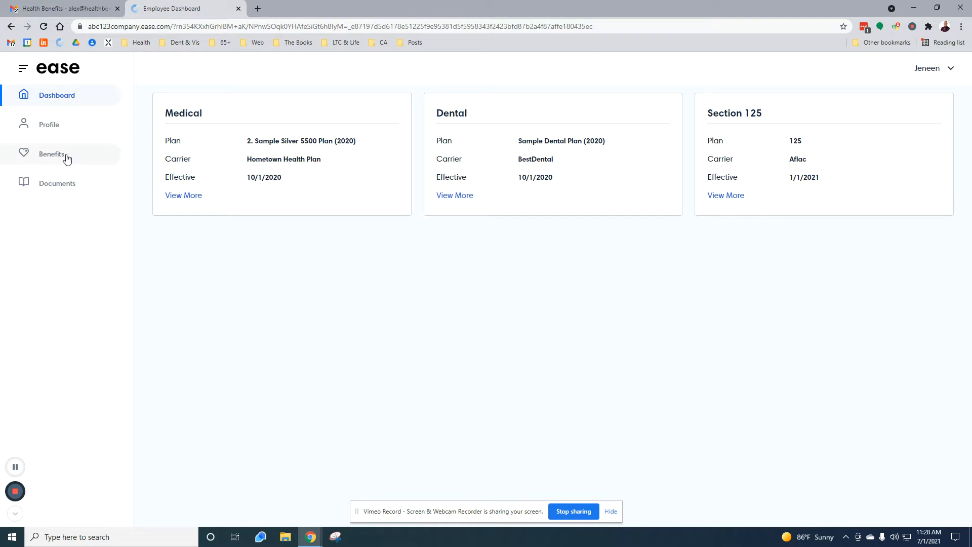
- Open Benefits Information from the Benefits link in the left sidebar
click(52, 154)
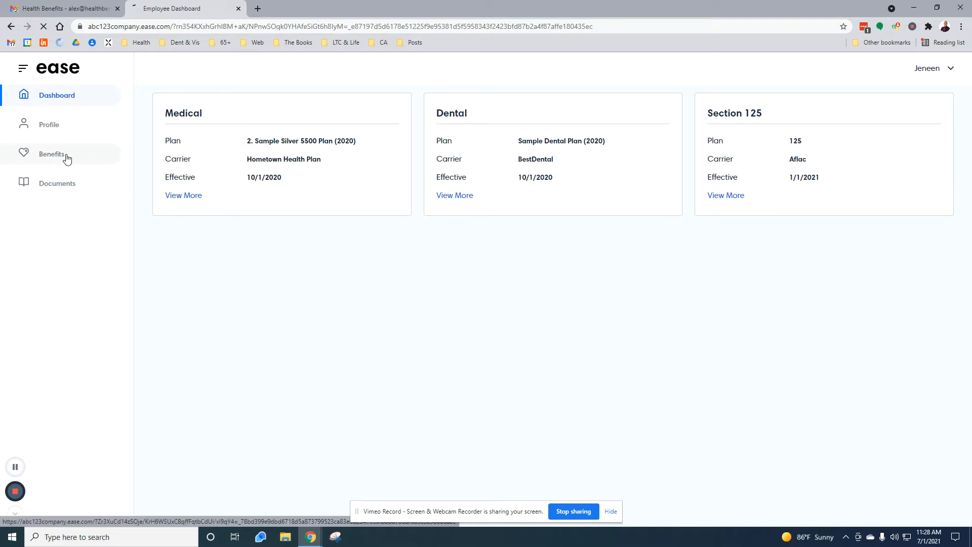
click(51, 154)
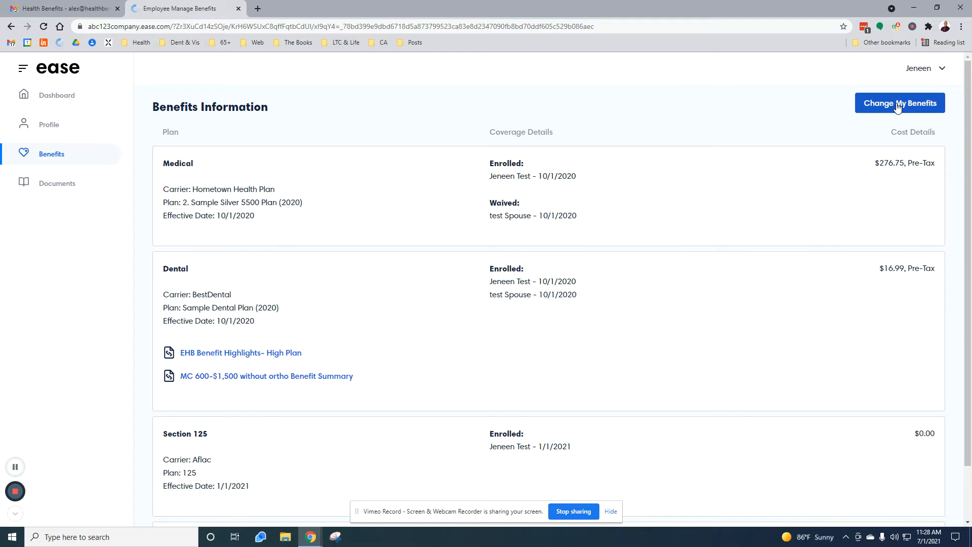
- Start a benefits change, choosing Change Coverage and answering Yes to a qualifying life event
click(899, 103)
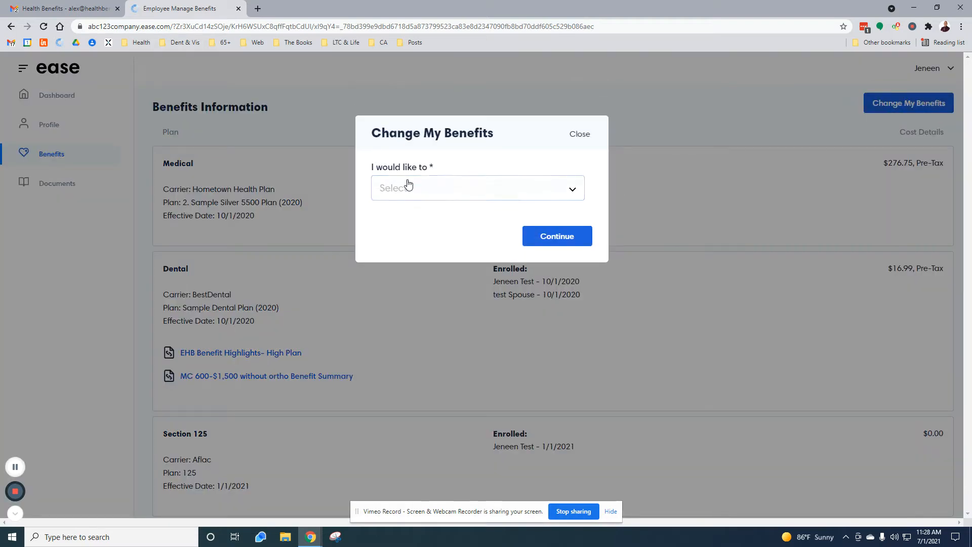
click(477, 187)
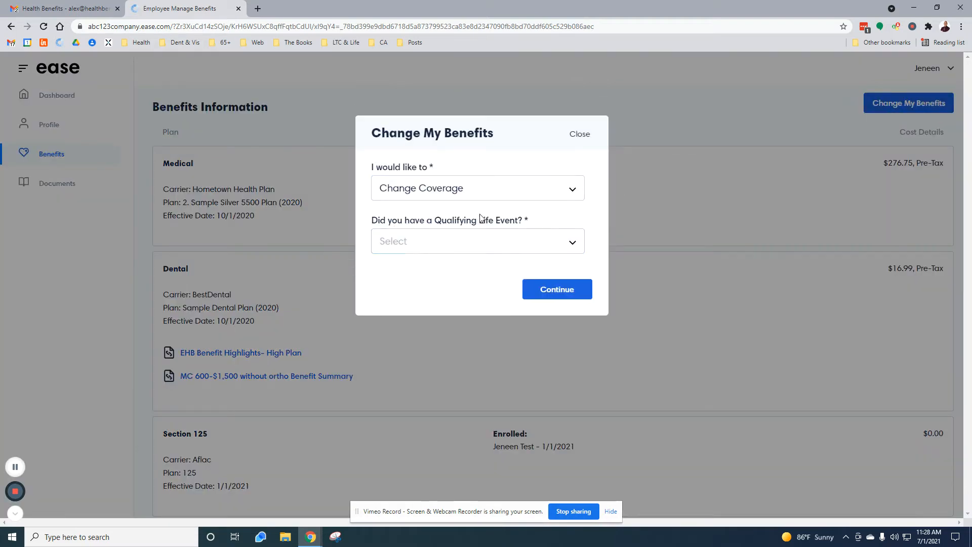
mouse_move(375, 318)
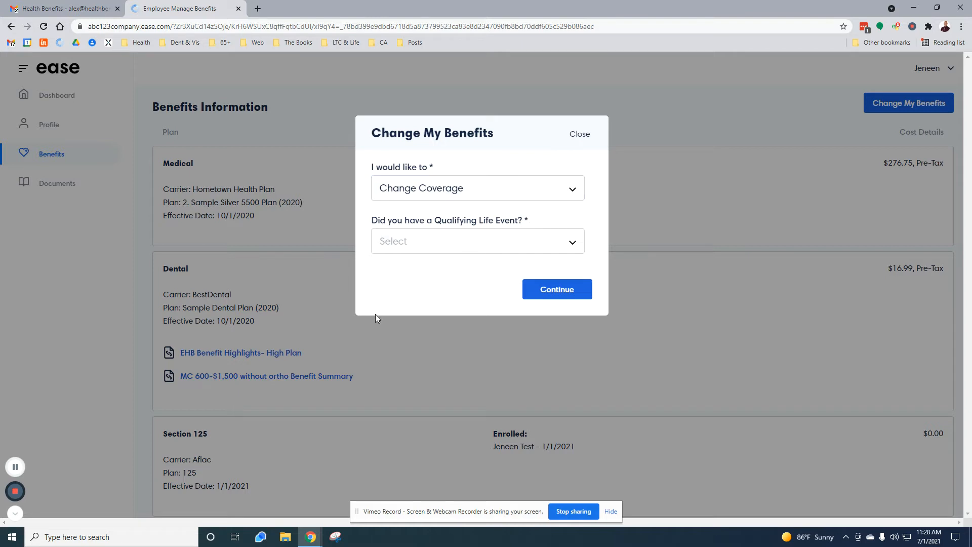
mouse_move(104, 109)
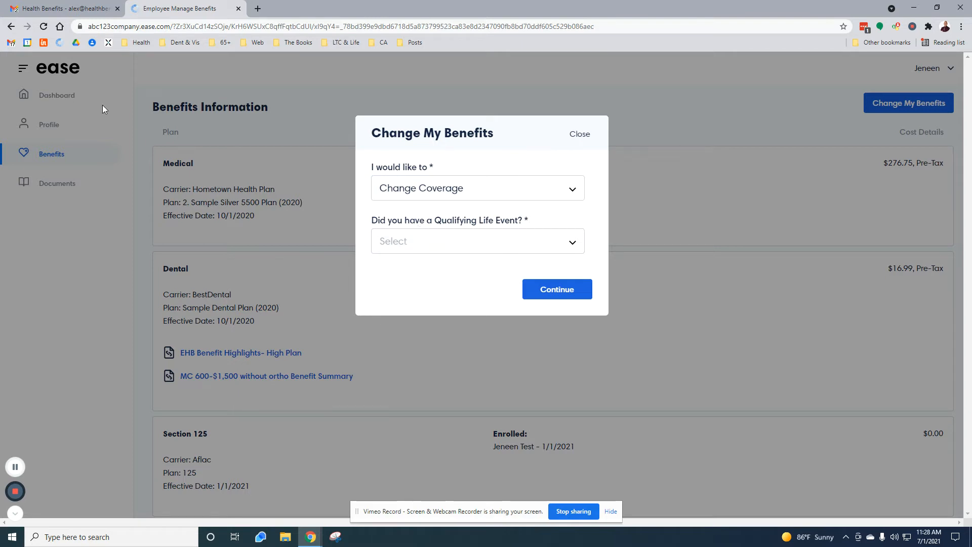
click(477, 241)
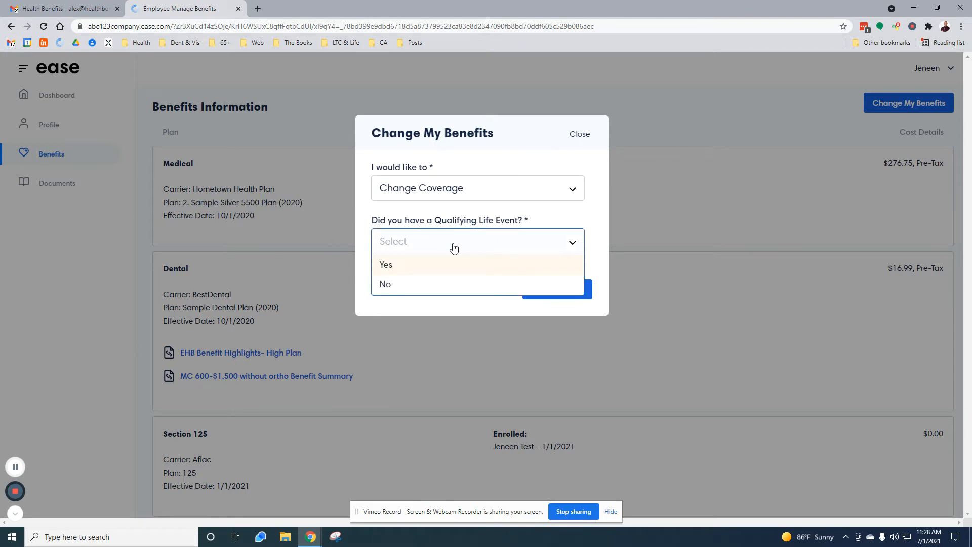
click(386, 265)
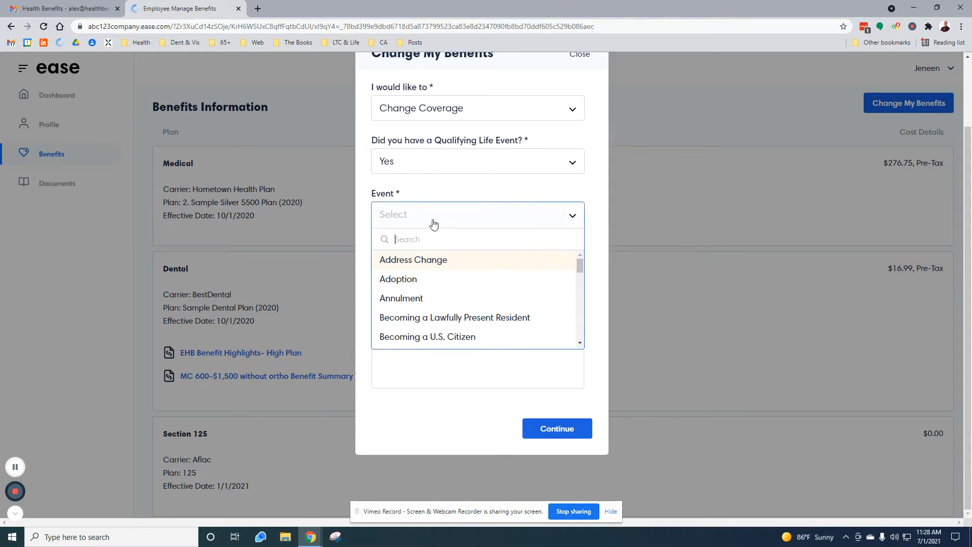
scroll(down, 3)
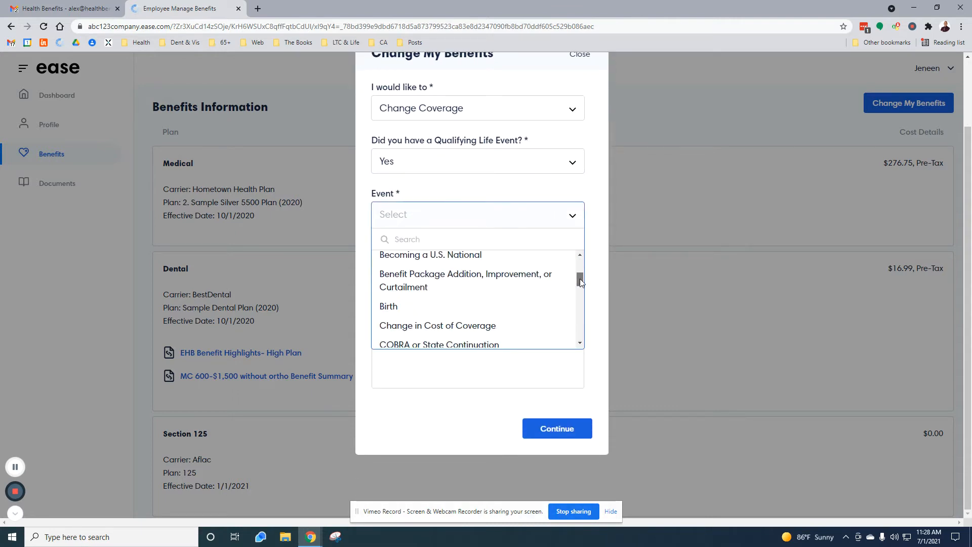
scroll(down, 3)
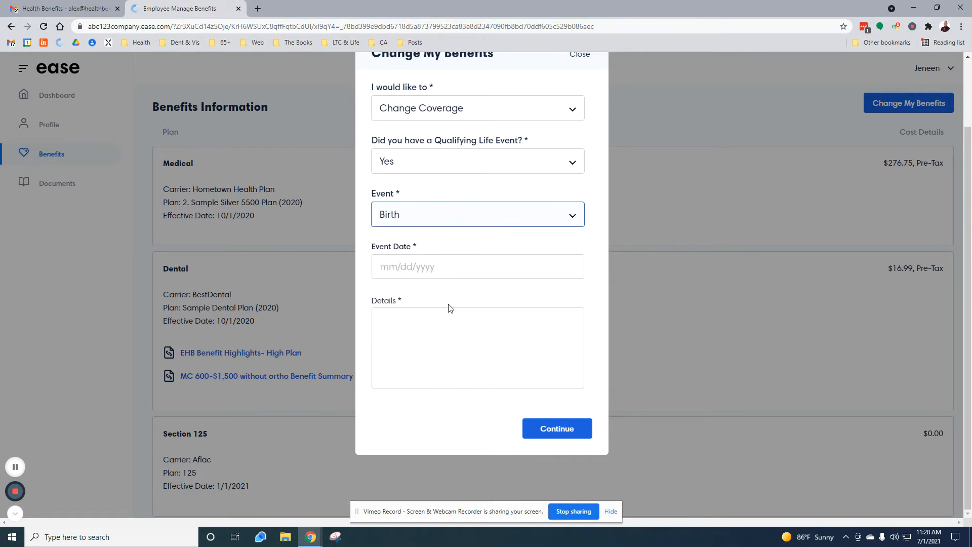
click(477, 266)
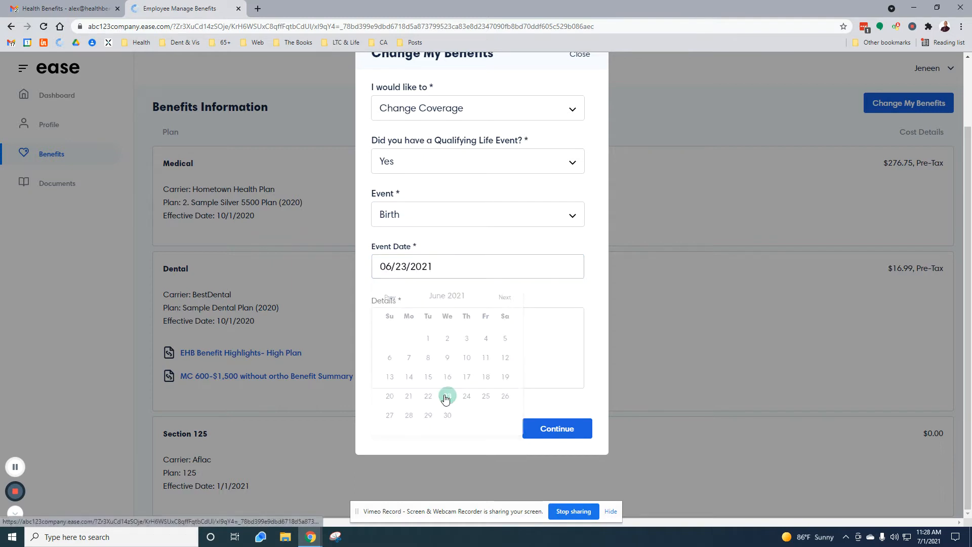
text(New Baby!)
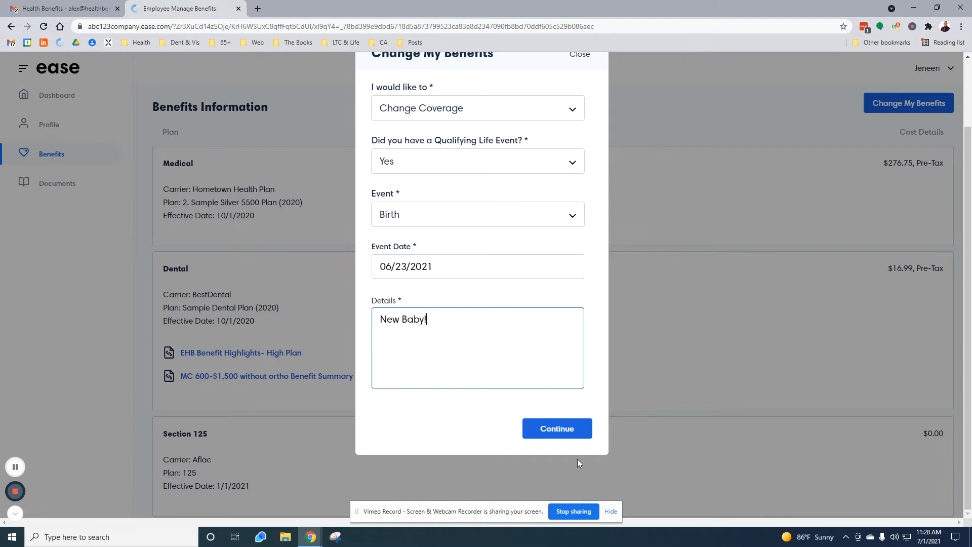
click(556, 429)
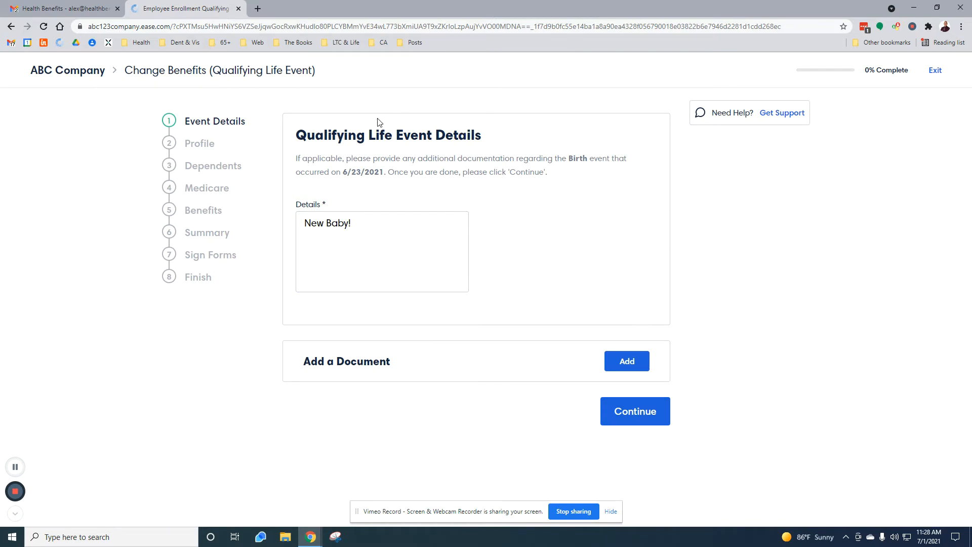
mouse_move(413, 341)
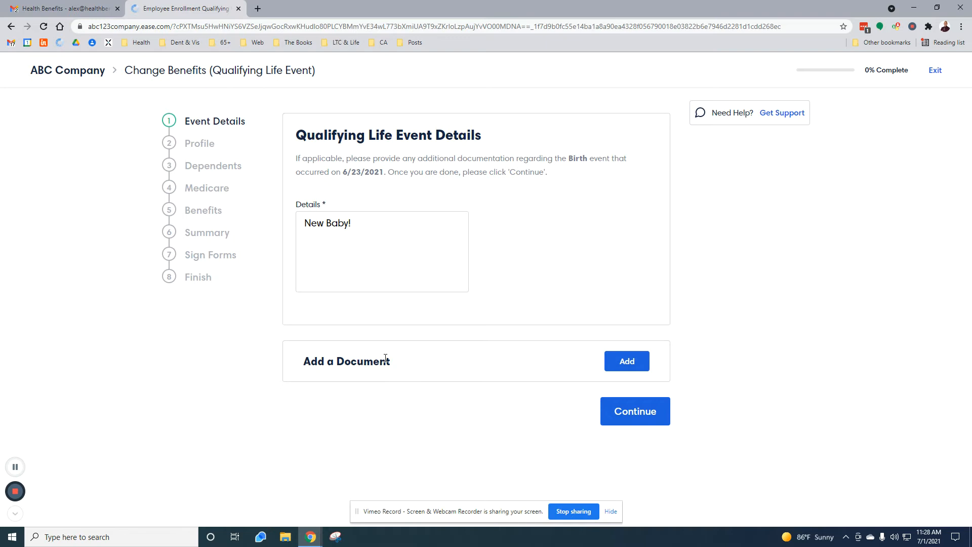
mouse_move(626, 361)
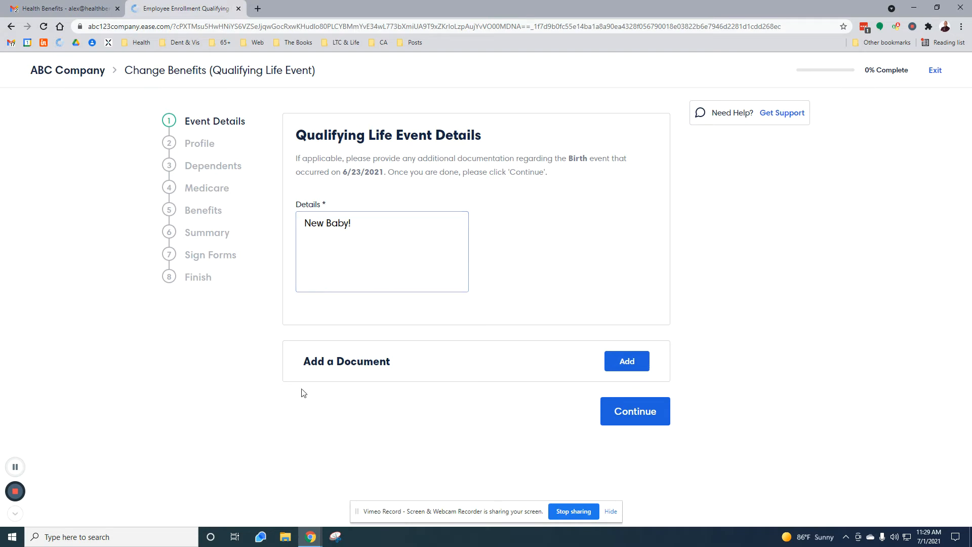
- Continue past the Birth event details without attaching a document
click(376, 251)
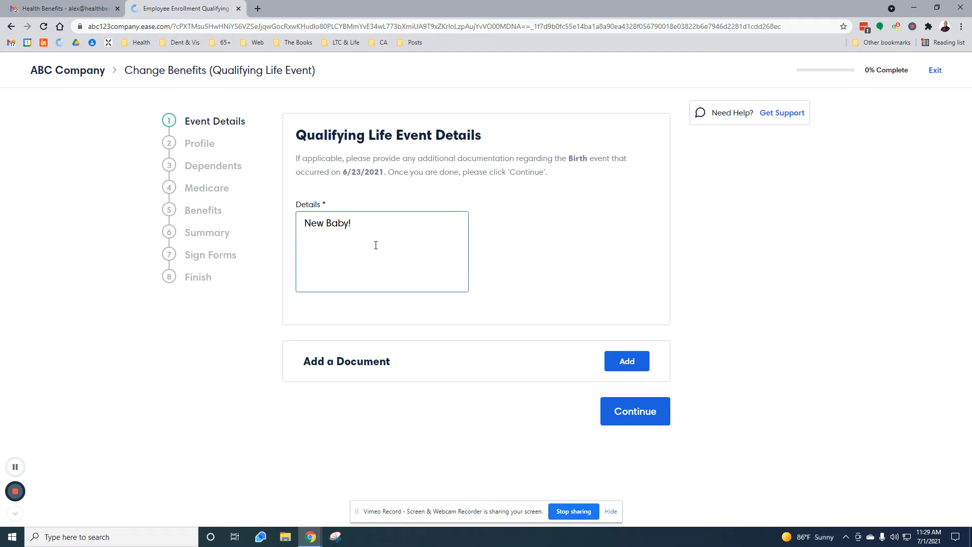
mouse_move(496, 314)
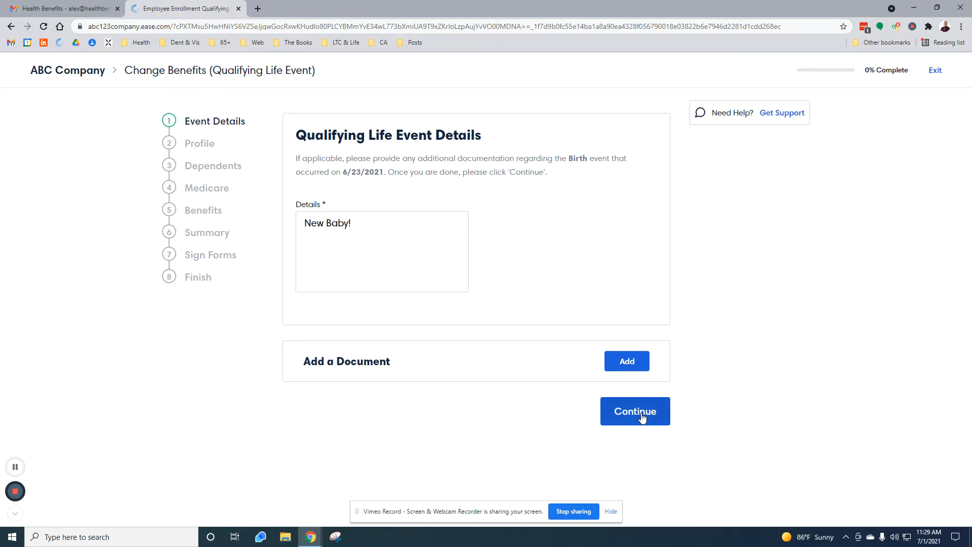
click(635, 411)
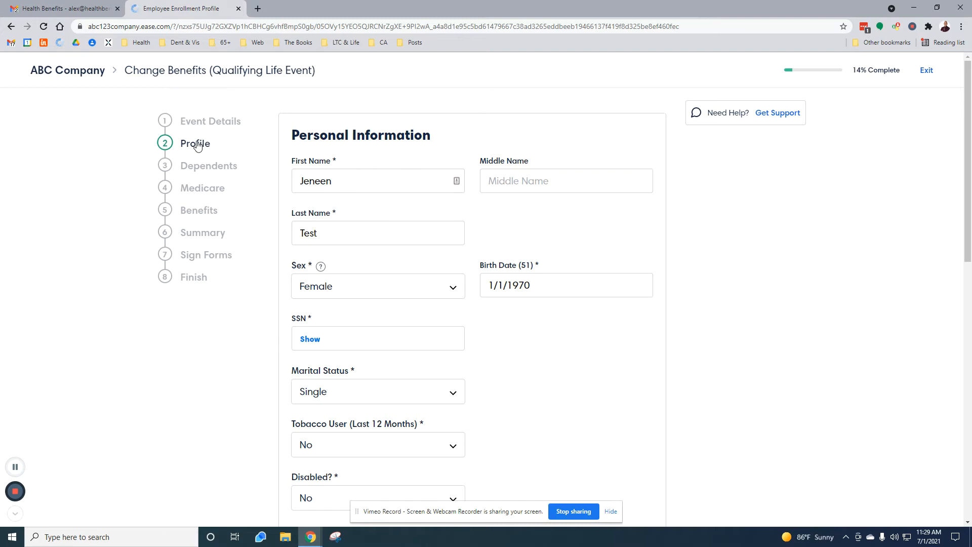
- Review the prefilled personal, contact and employment details and continue unchanged
click(377, 180)
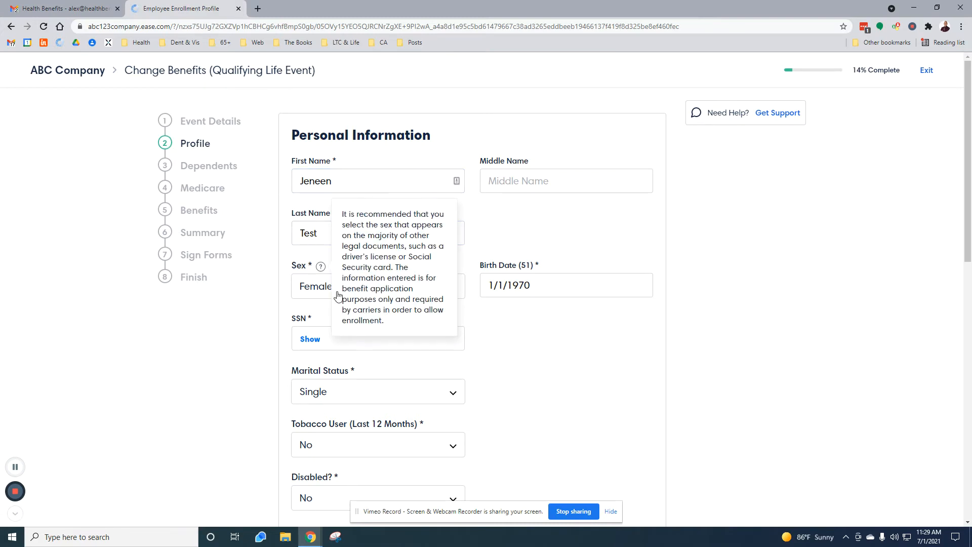
scroll(down, 3)
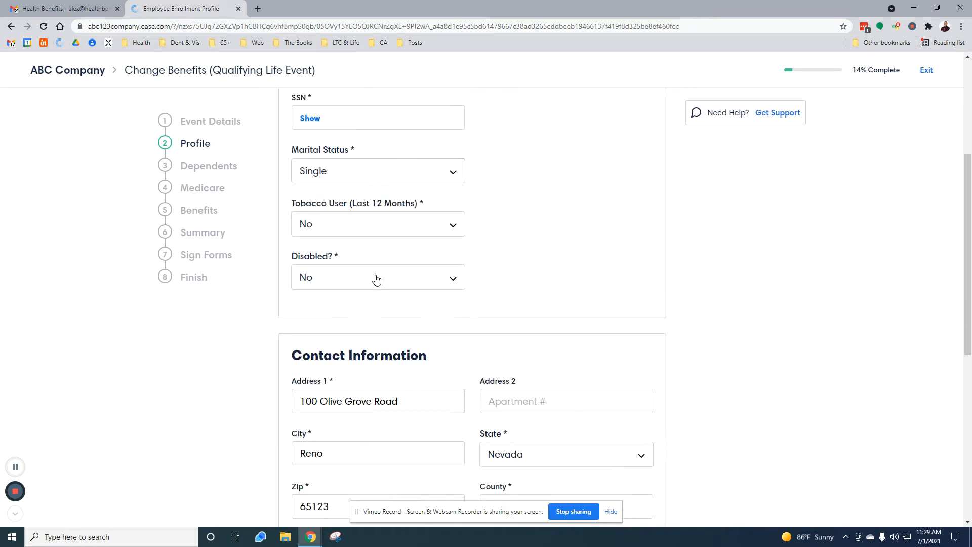
scroll(down, 3)
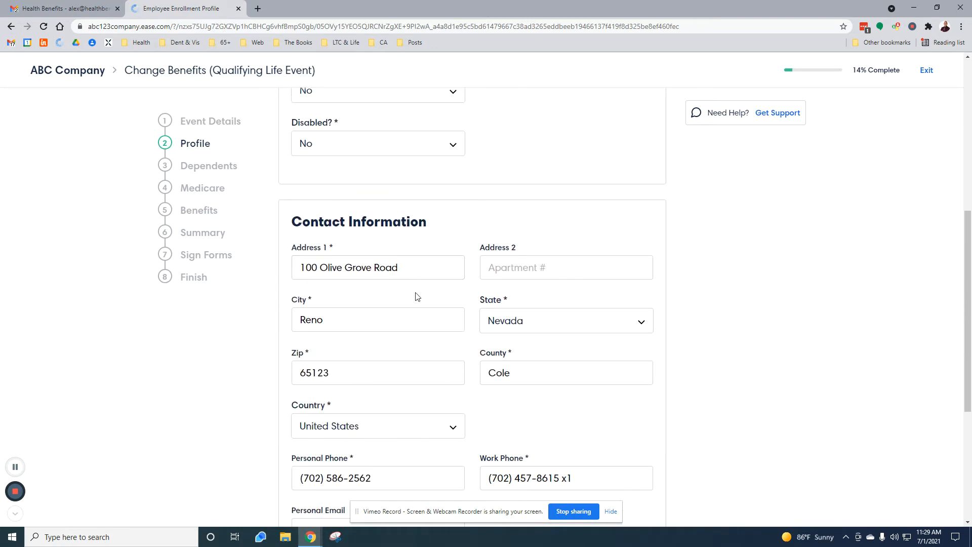
scroll(down, 3)
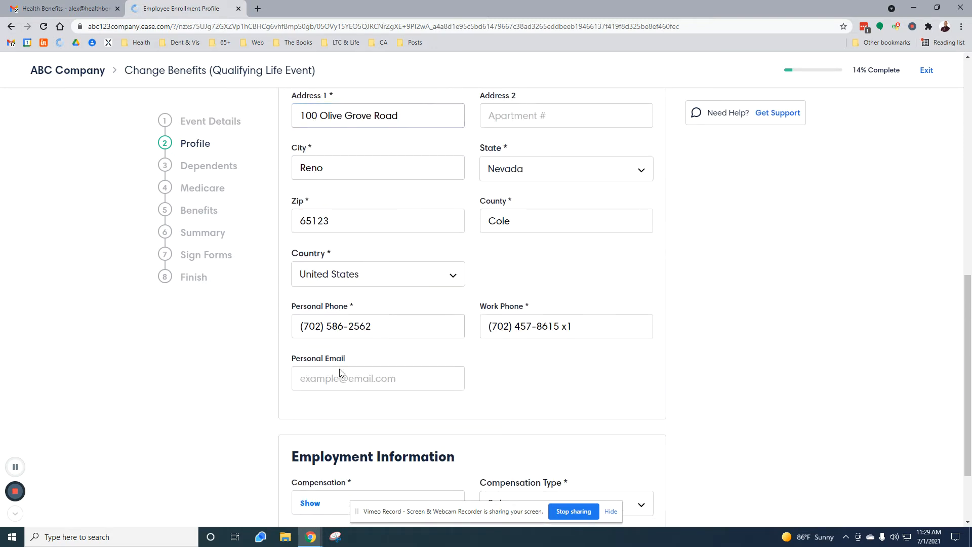
scroll(down, 3)
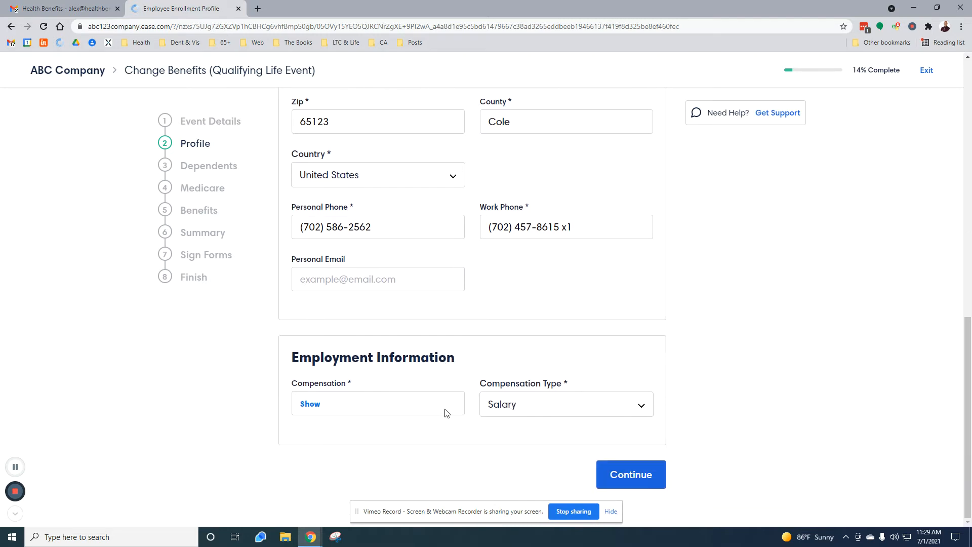
mouse_move(455, 367)
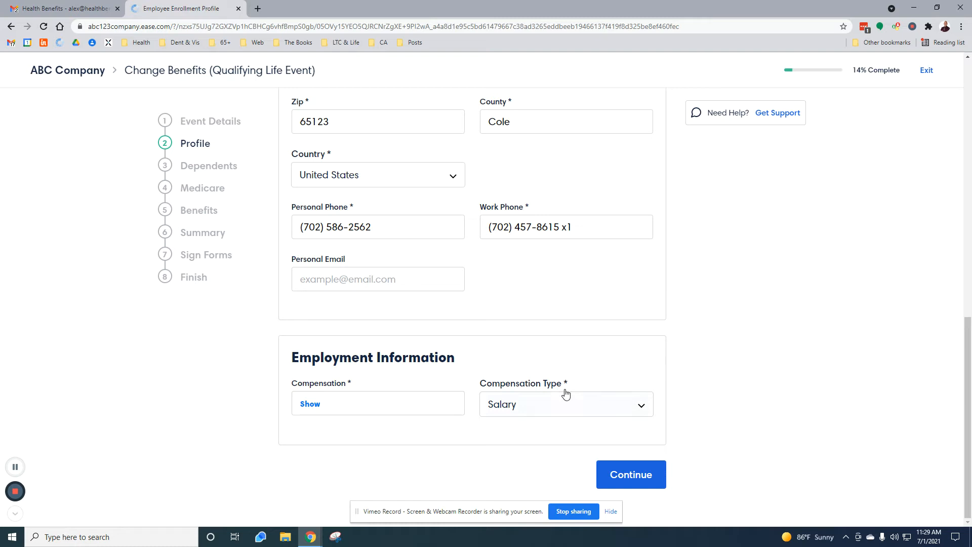
mouse_move(553, 392)
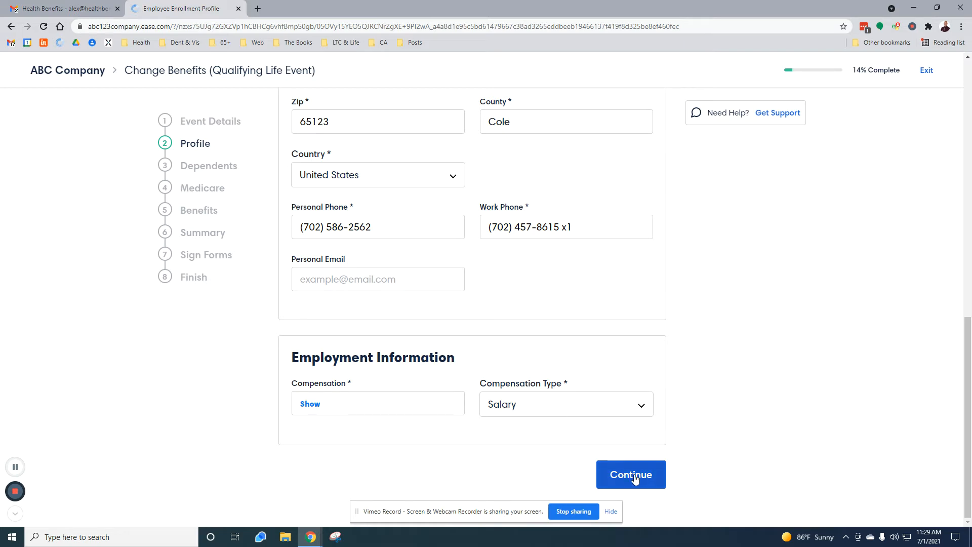
click(630, 475)
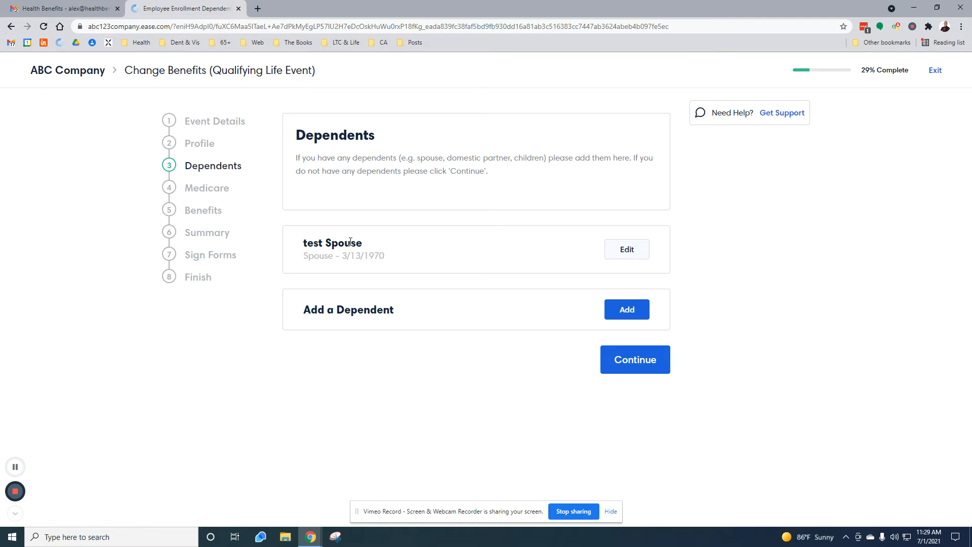
- Add a new dependent named New Baby with sex set to Male
click(626, 309)
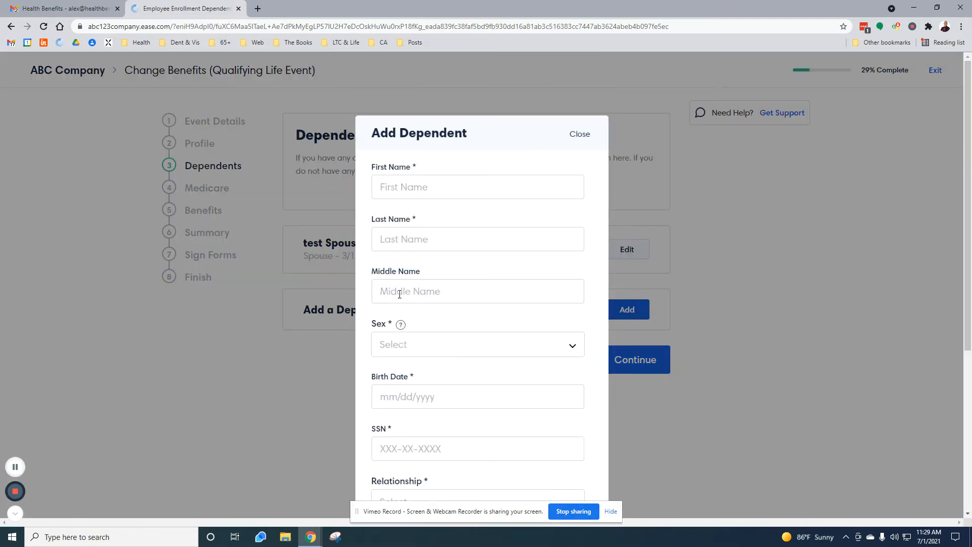
text(Ne)
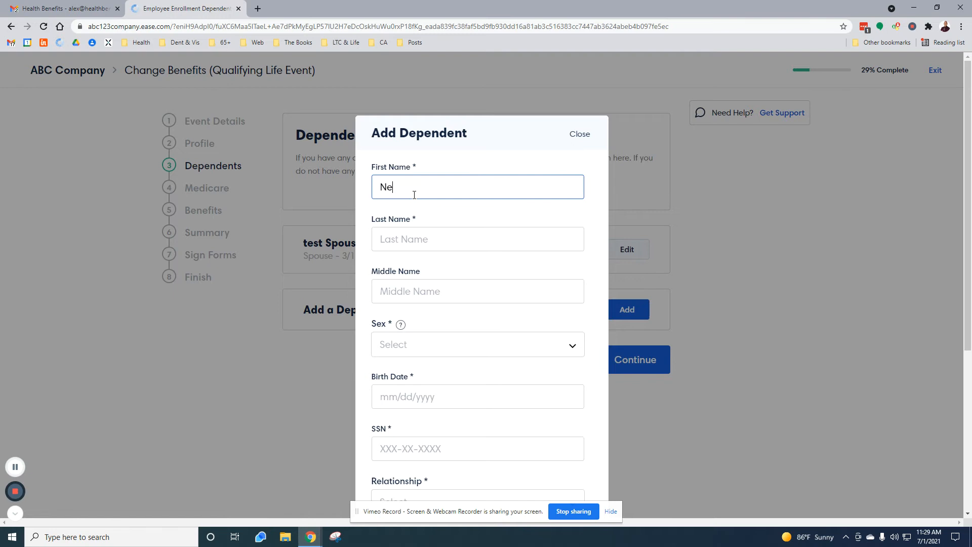
text(Baby)
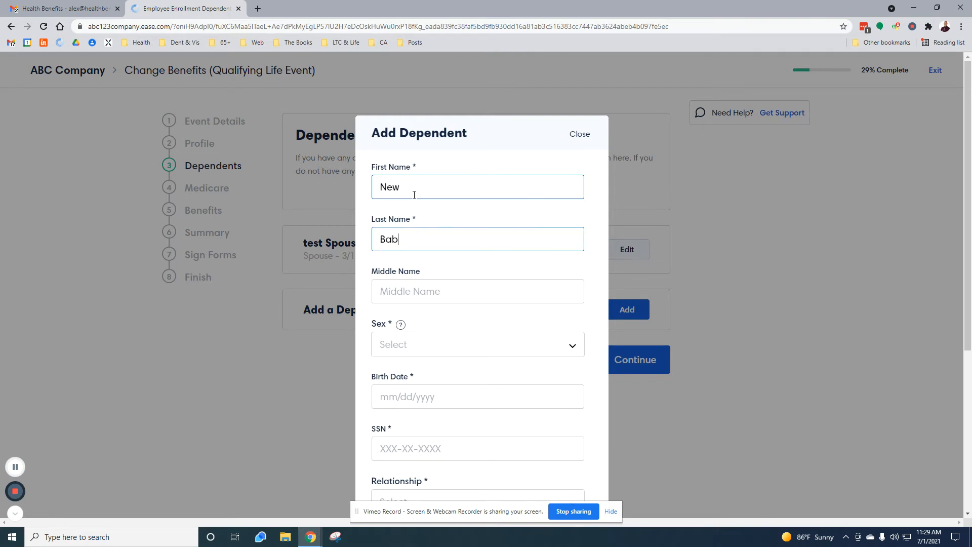
click(477, 344)
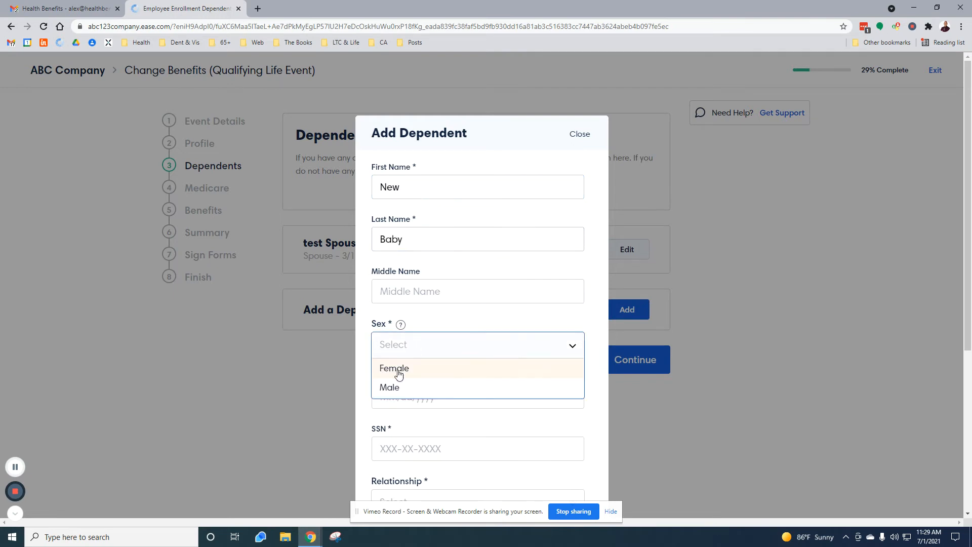
click(390, 386)
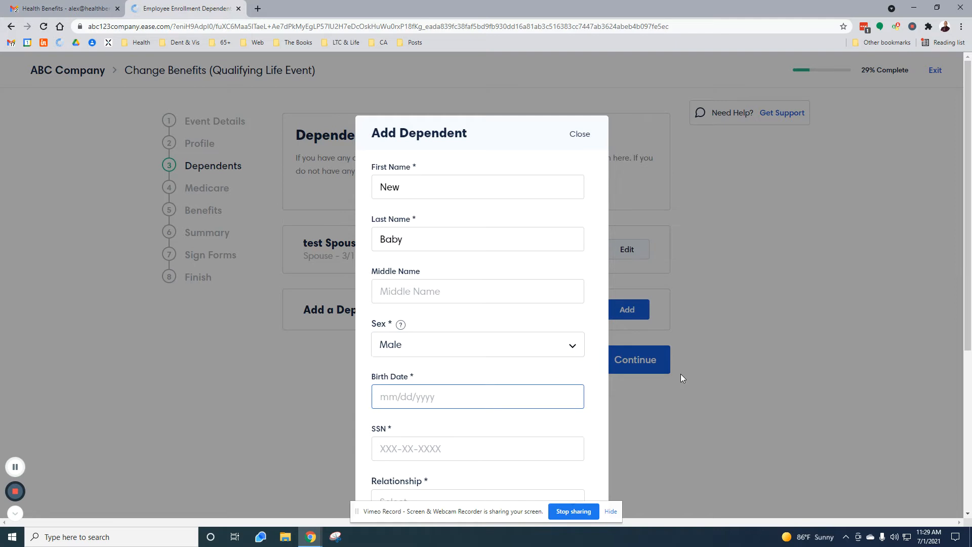
- Enter New Baby's birth date as 06/23/2021
text(0)
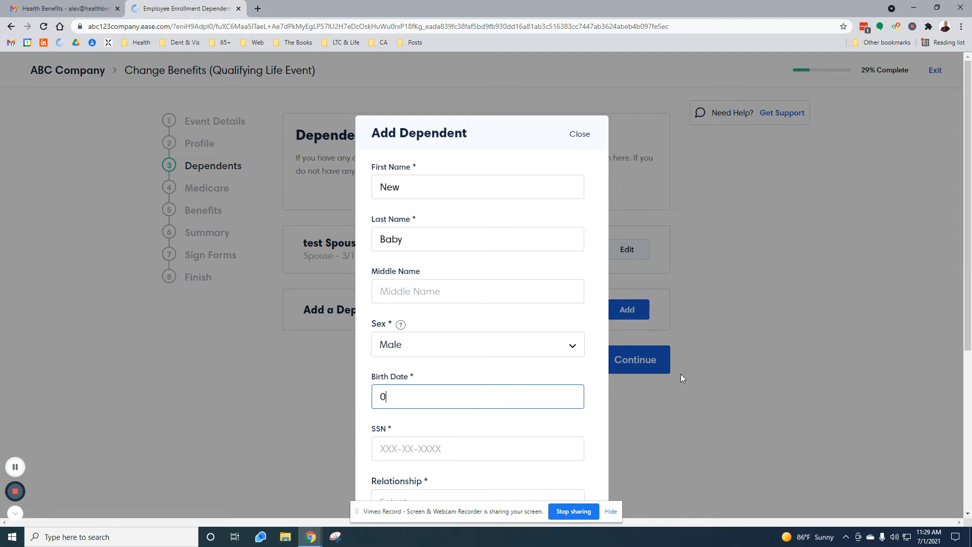
text(1/01/2)
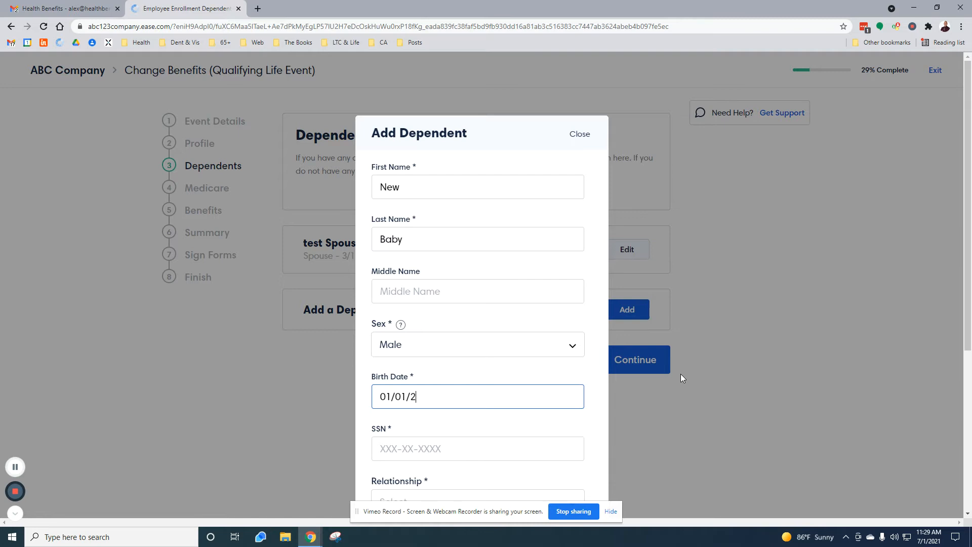
text(0)
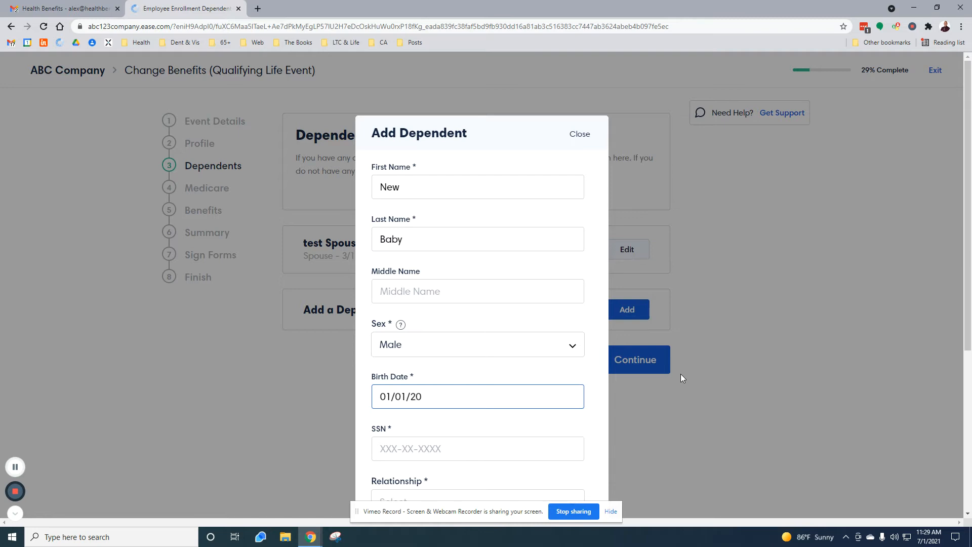
click(477, 396)
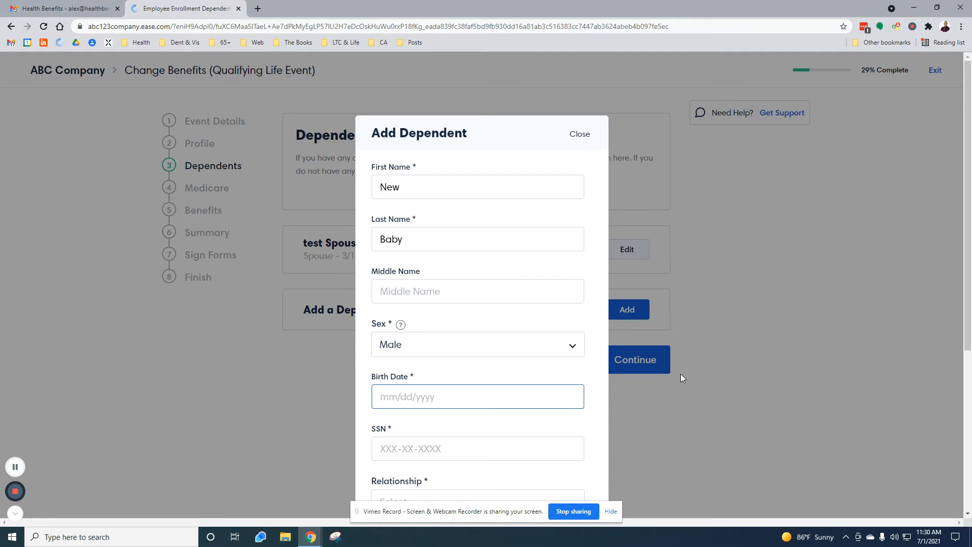
text(06/23/*)
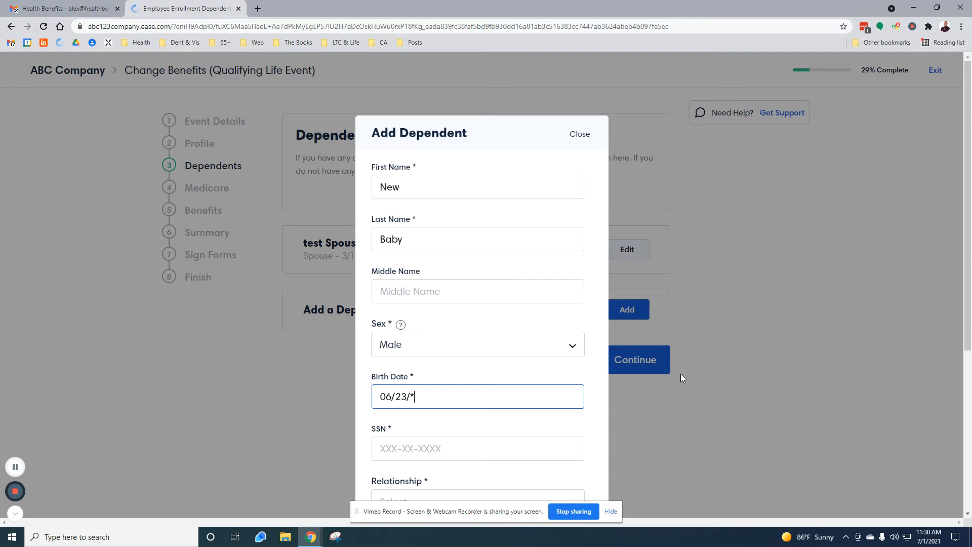
text(2021)
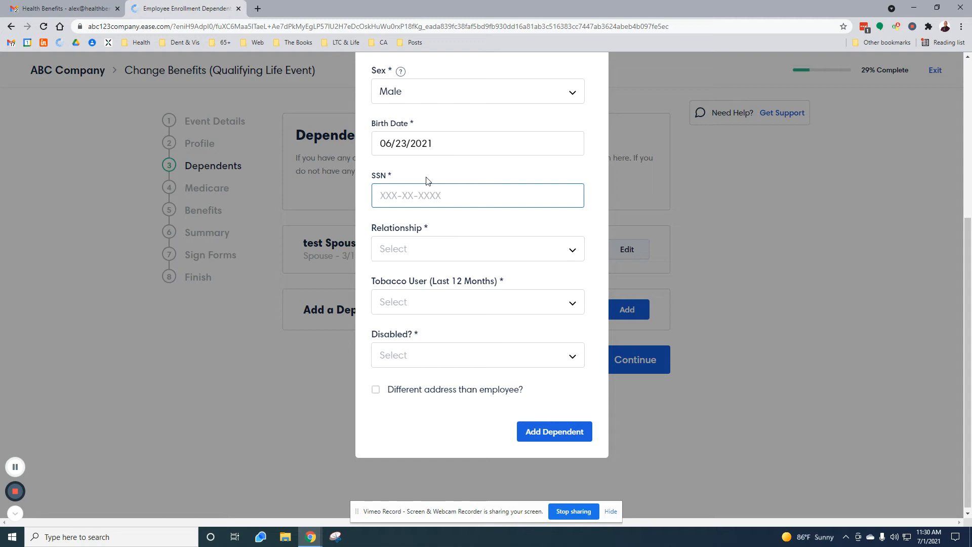
- Enter New Baby's SSN, set Relationship to Child and Tobacco User to No, and save
click(477, 195)
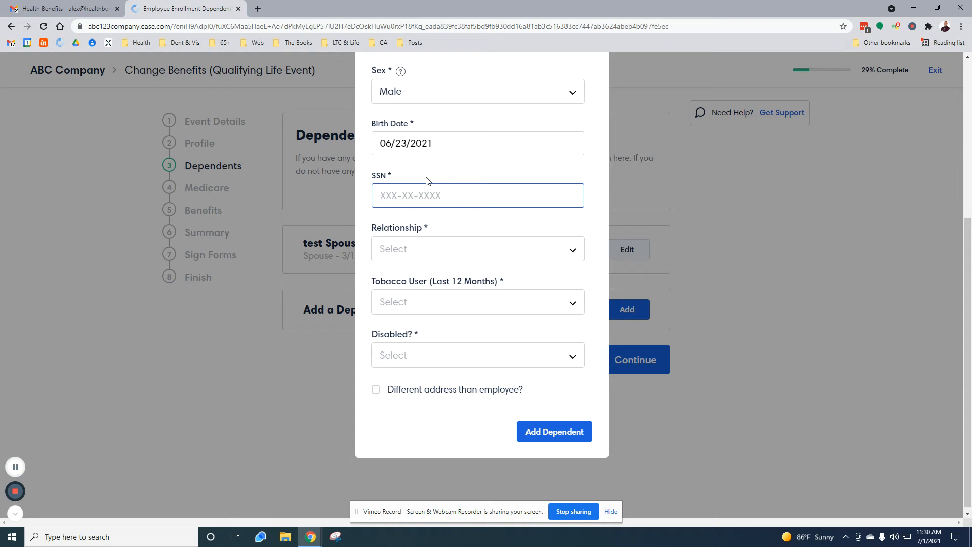
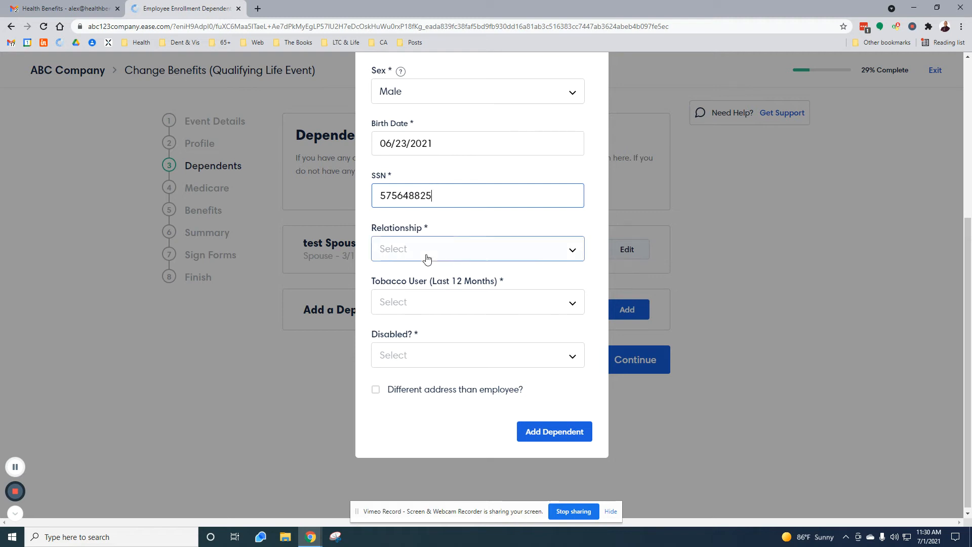
click(477, 302)
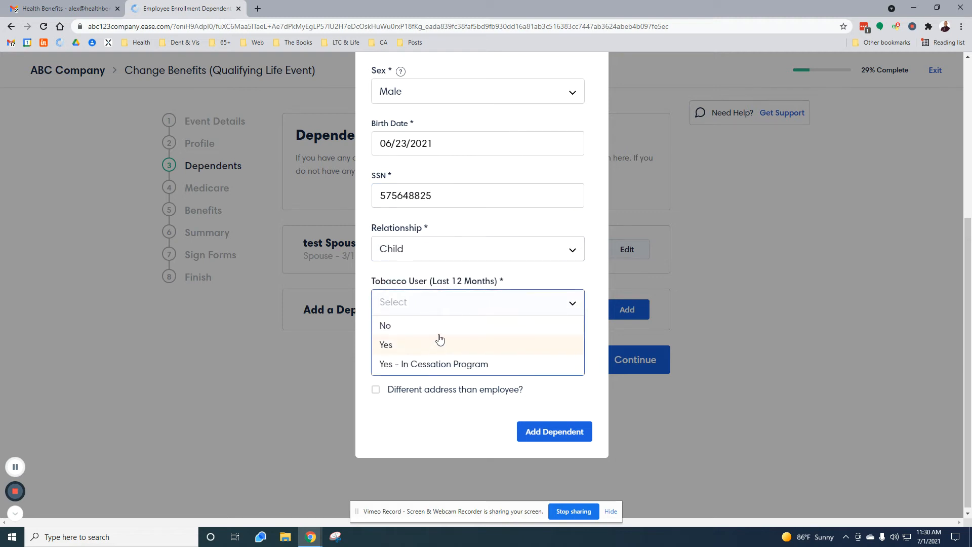
click(385, 325)
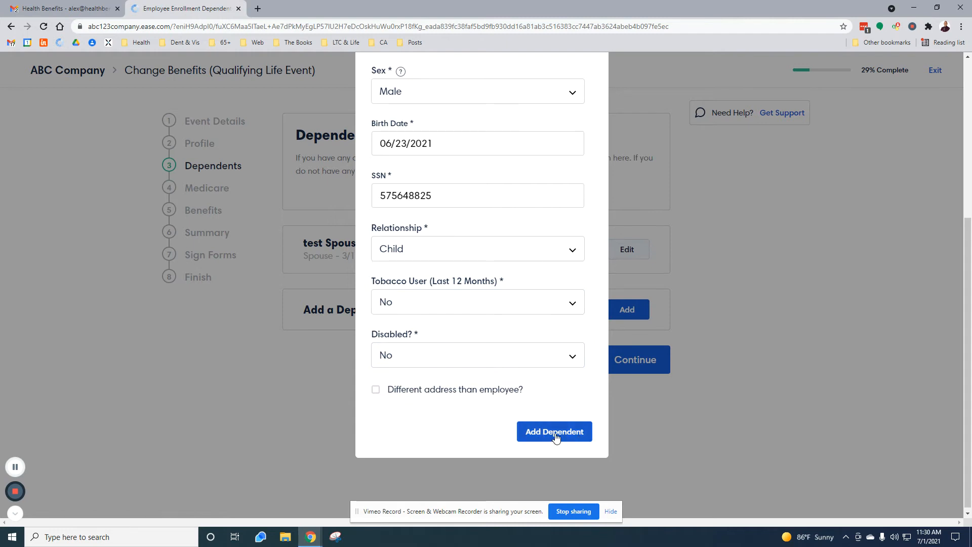
click(553, 431)
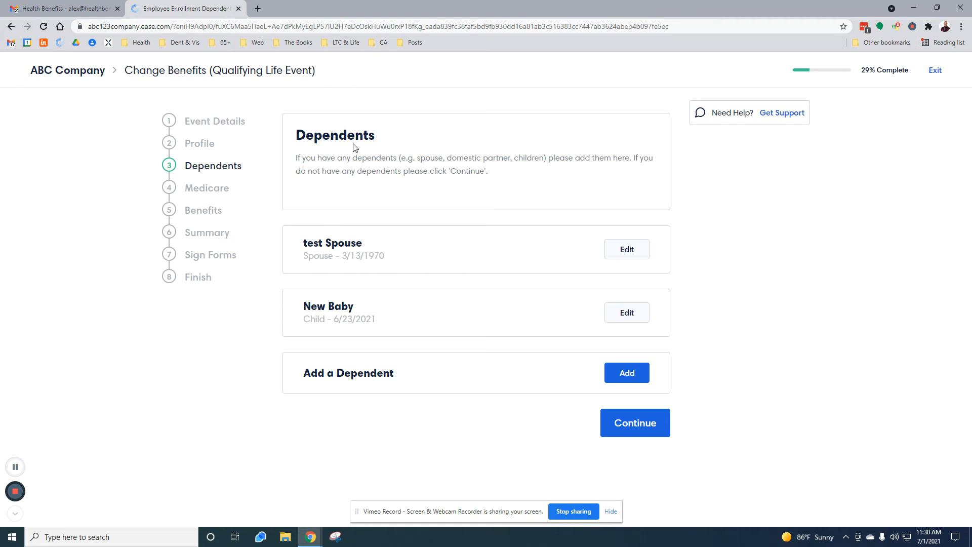
mouse_move(382, 300)
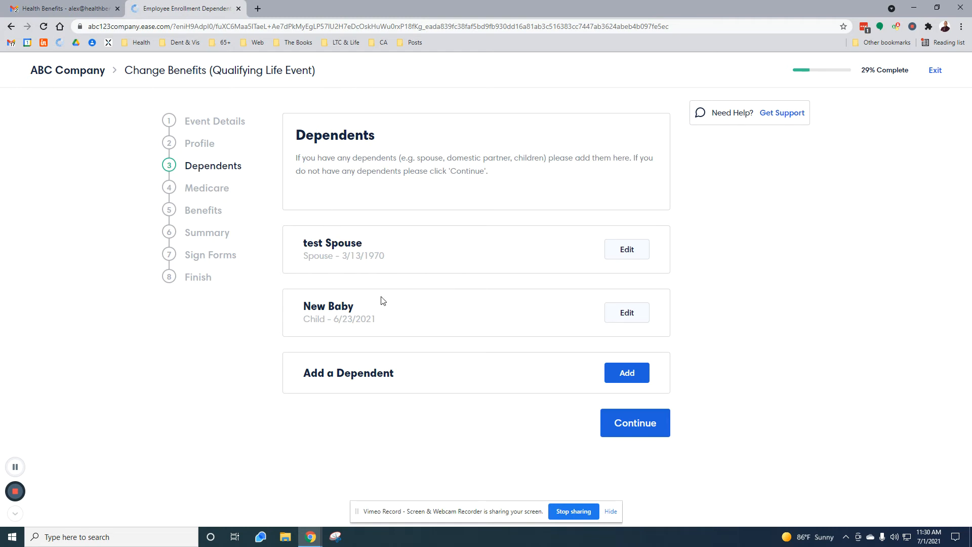
- Continue past the Dependents and Medicare pages without adding Medicare coverage
click(634, 422)
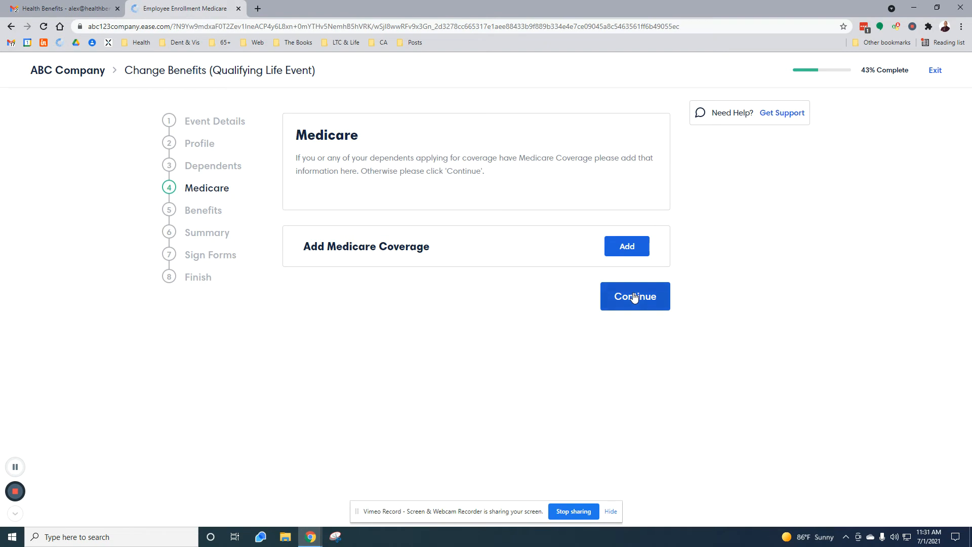
click(634, 296)
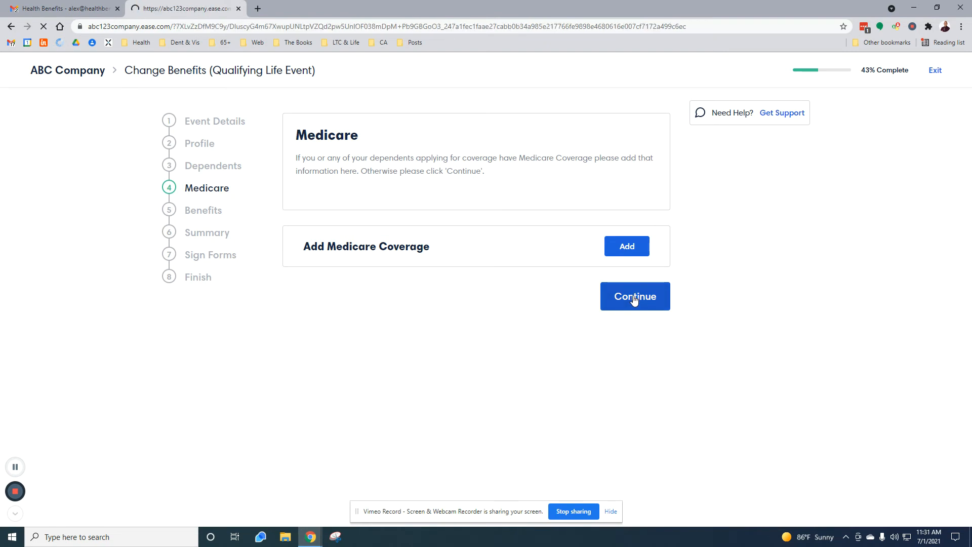
click(634, 295)
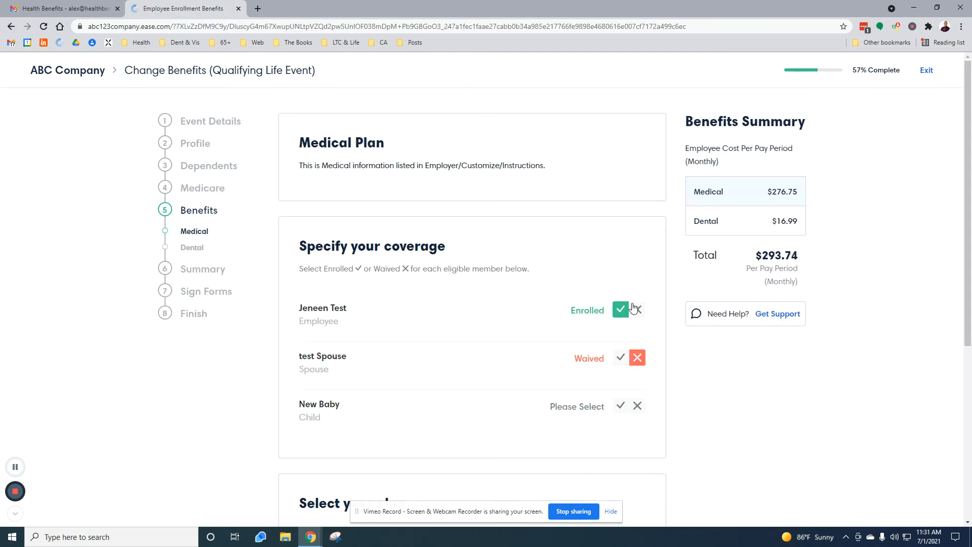
- Enroll New Baby in Sample Silver 5500 medical, leaving the spouse waived at $513.83
scroll(down, 3)
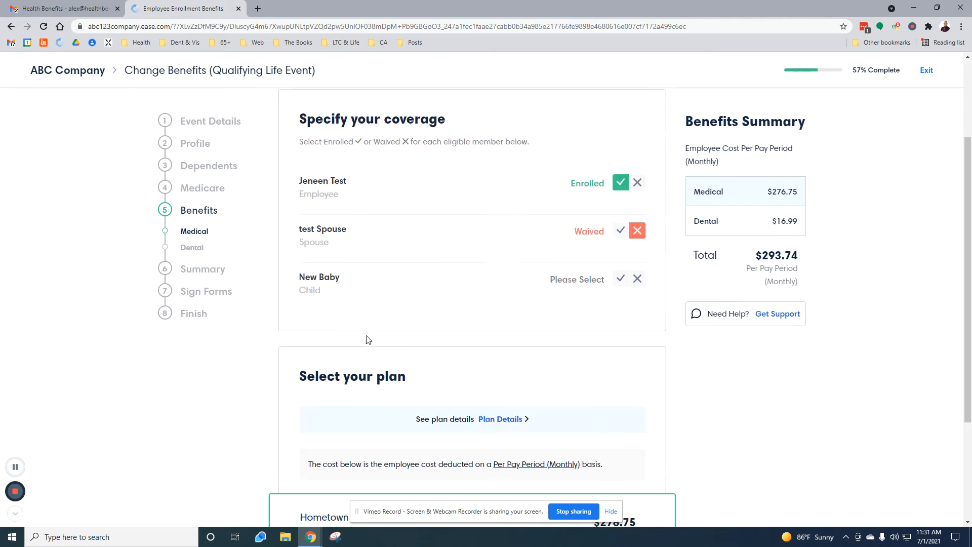
scroll(down, 3)
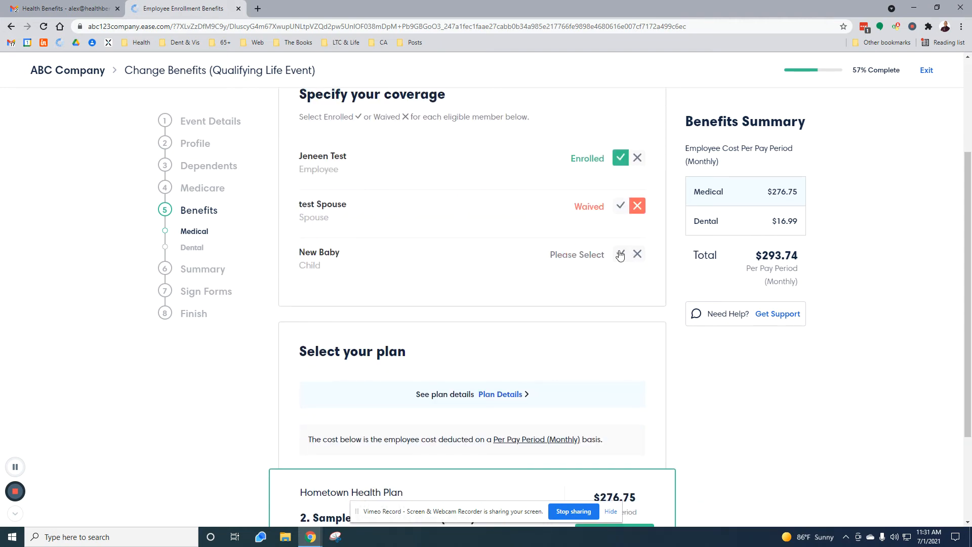
click(621, 254)
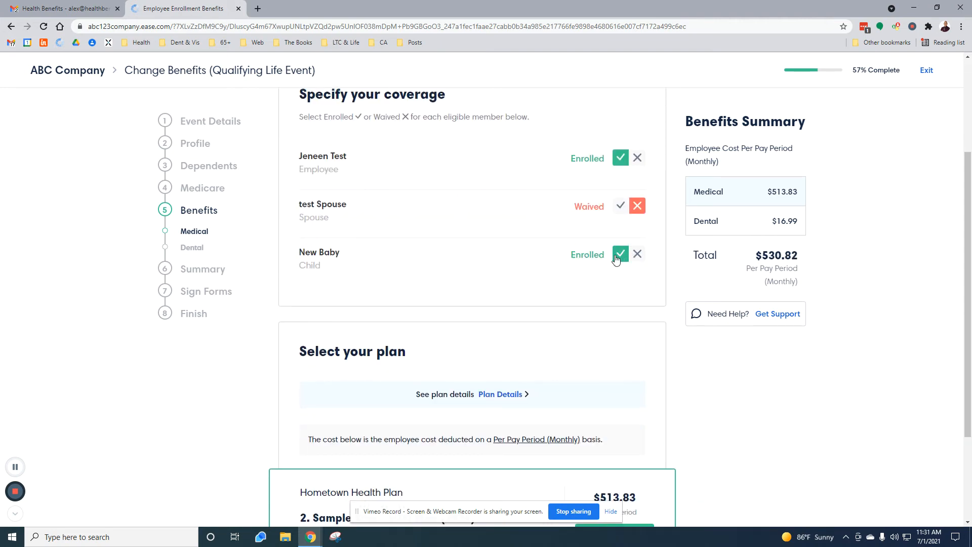
scroll(down, 3)
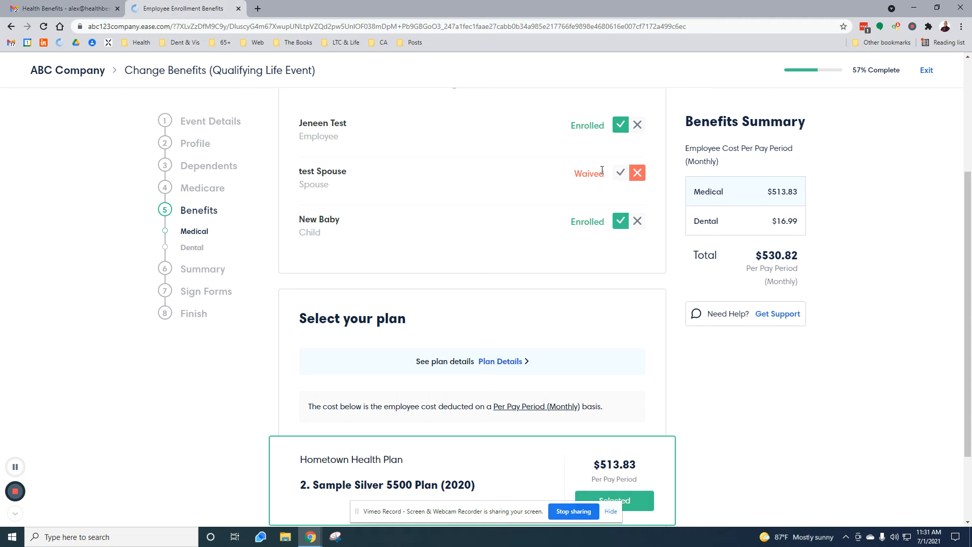
click(620, 172)
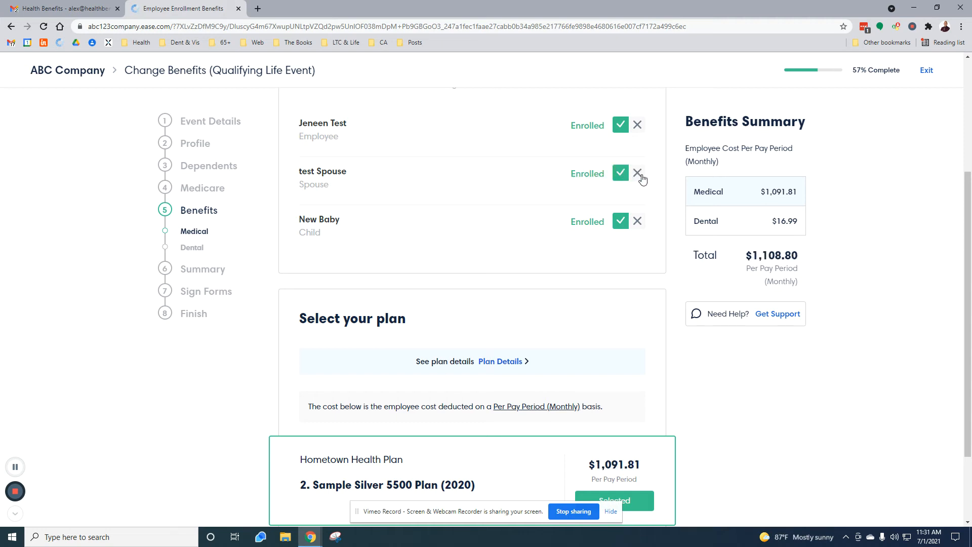
click(637, 174)
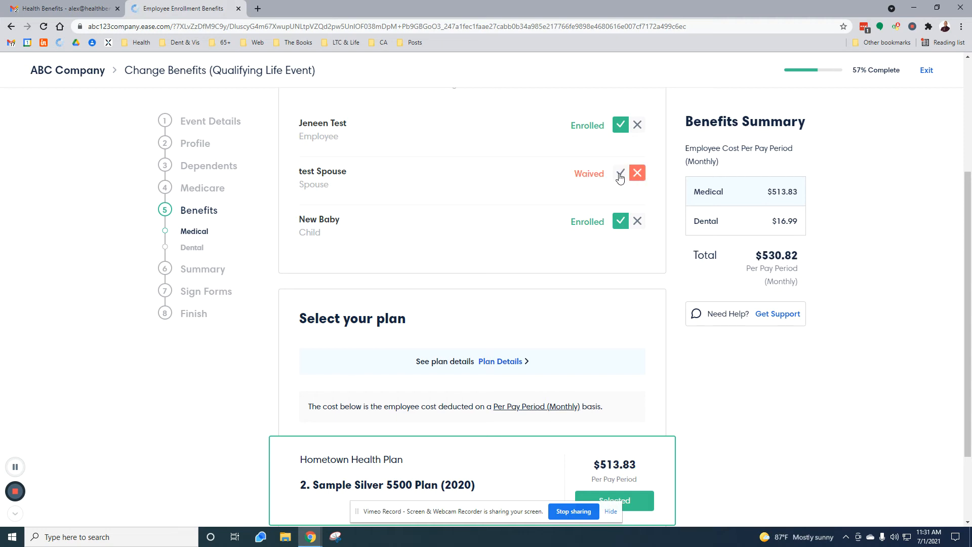
click(620, 174)
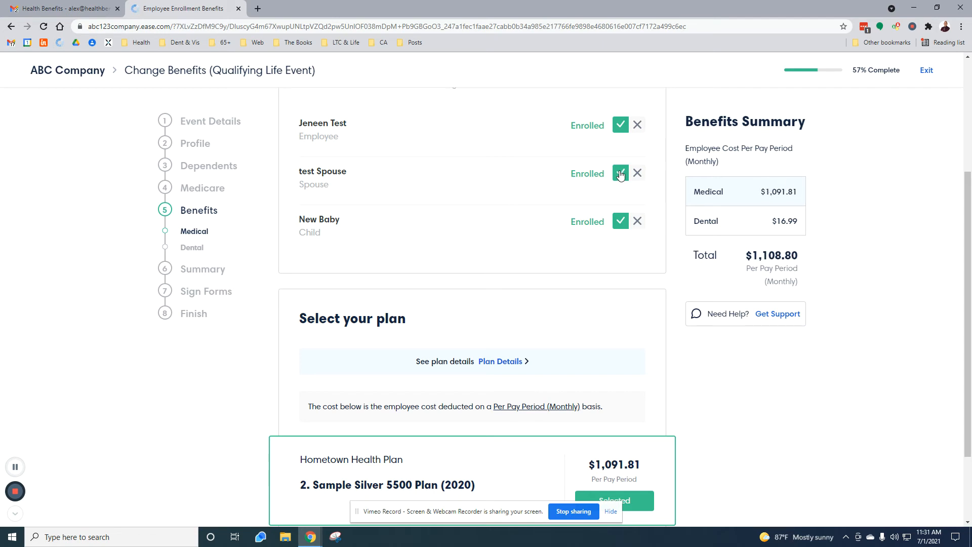
click(637, 173)
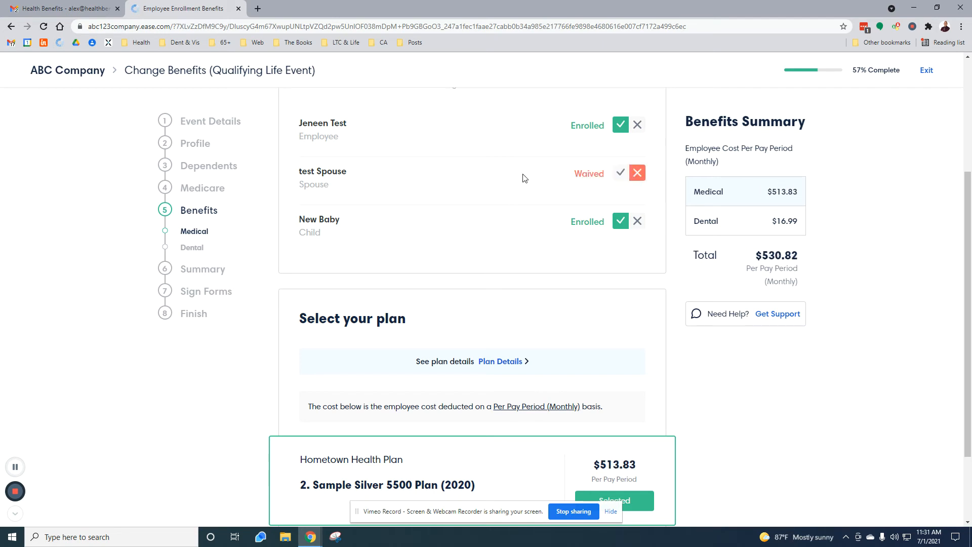
scroll(down, 3)
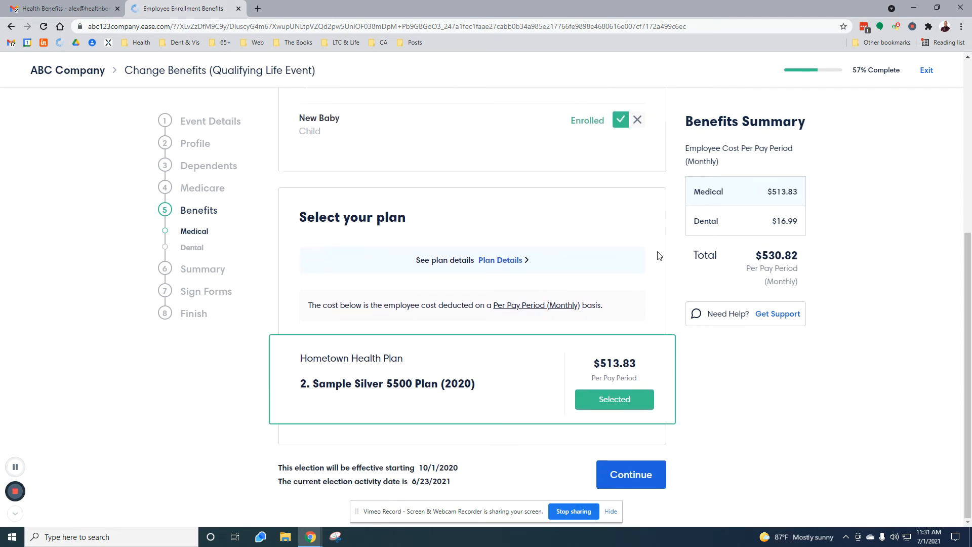
mouse_move(411, 490)
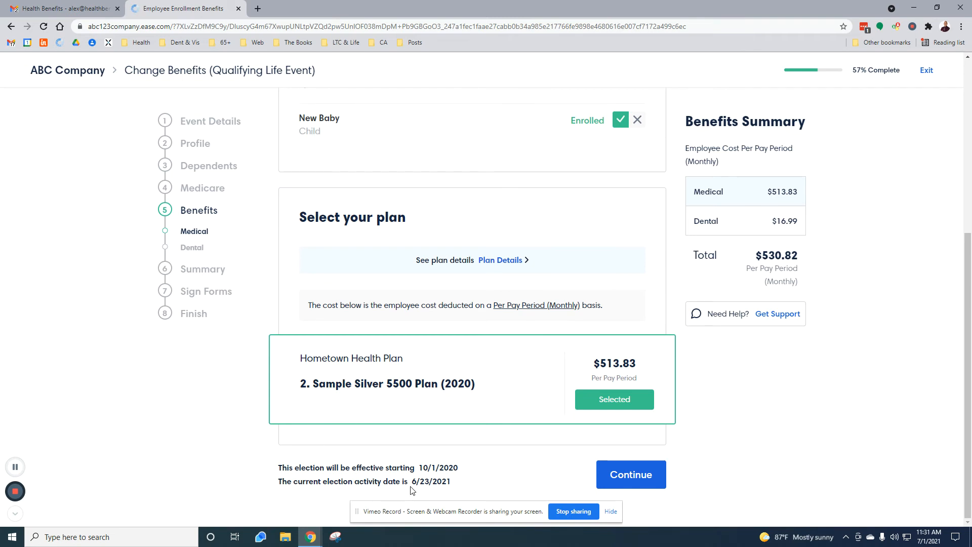
mouse_move(637, 376)
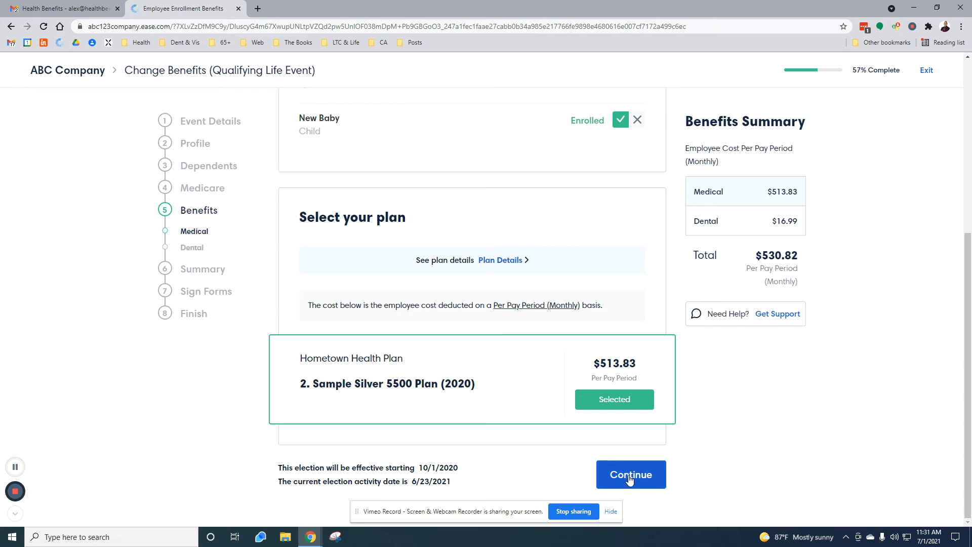
- Waive dental for New Baby and save employee-and-spouse Sample Dental Plan (2020) at $16.99
click(630, 474)
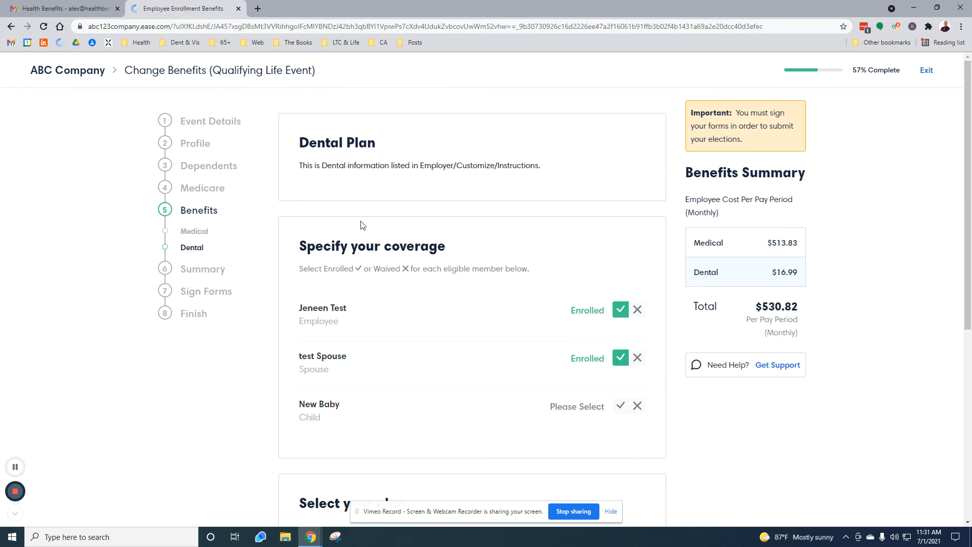
click(637, 406)
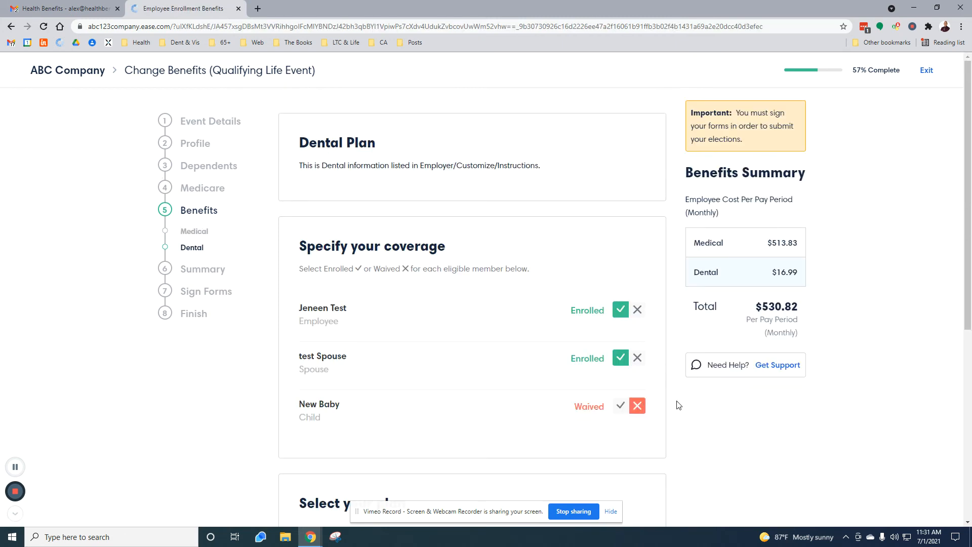
scroll(down, 3)
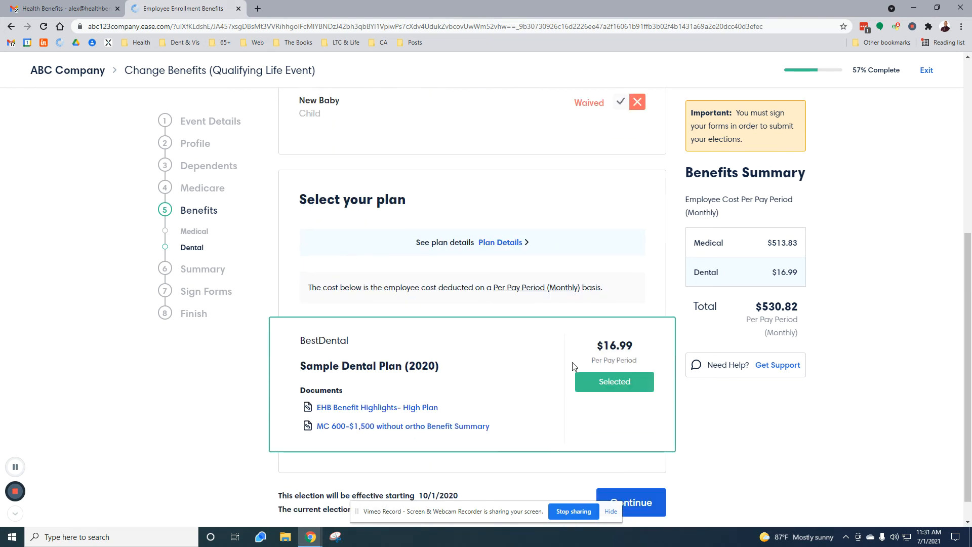
scroll(down, 3)
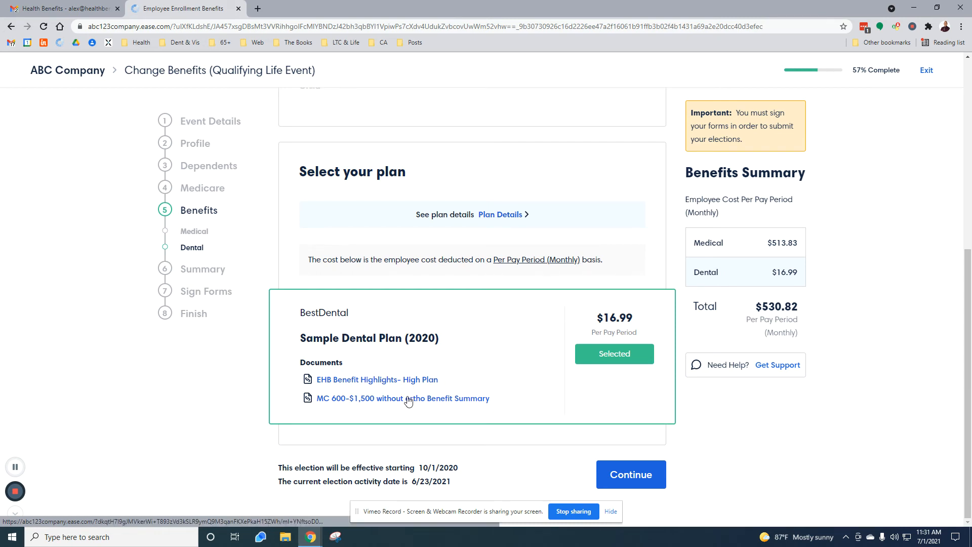
mouse_move(664, 500)
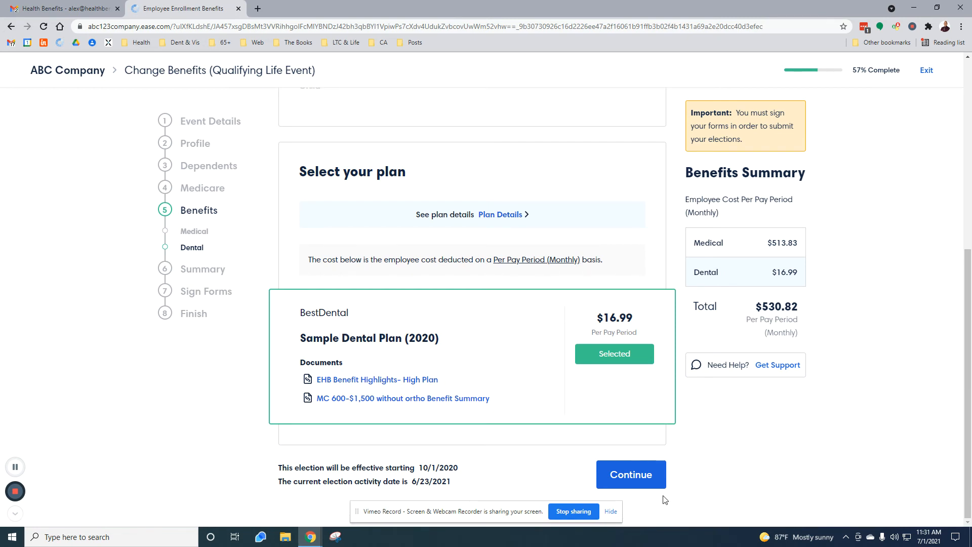
click(630, 474)
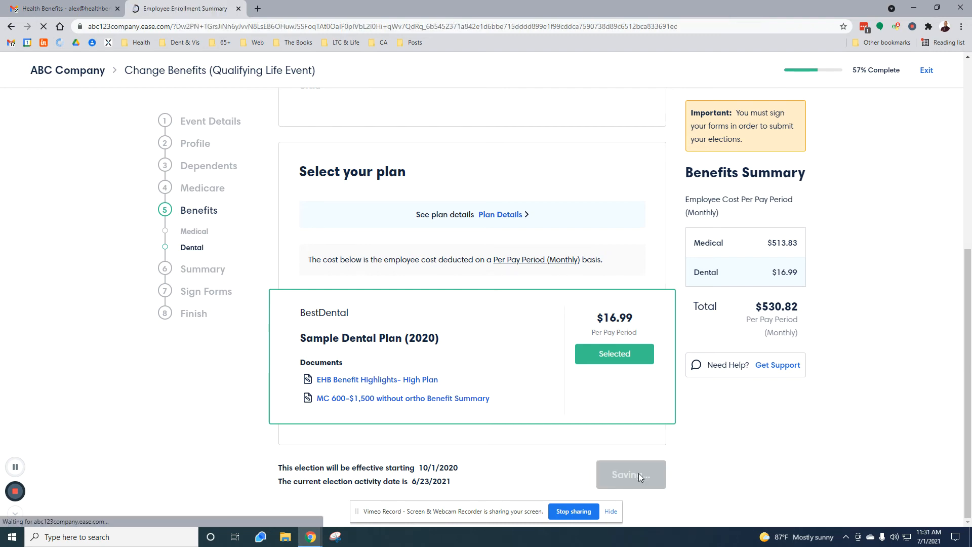
- Review the Summary listing Medical $513.83 for employee and child, and Dental $16.99
click(630, 474)
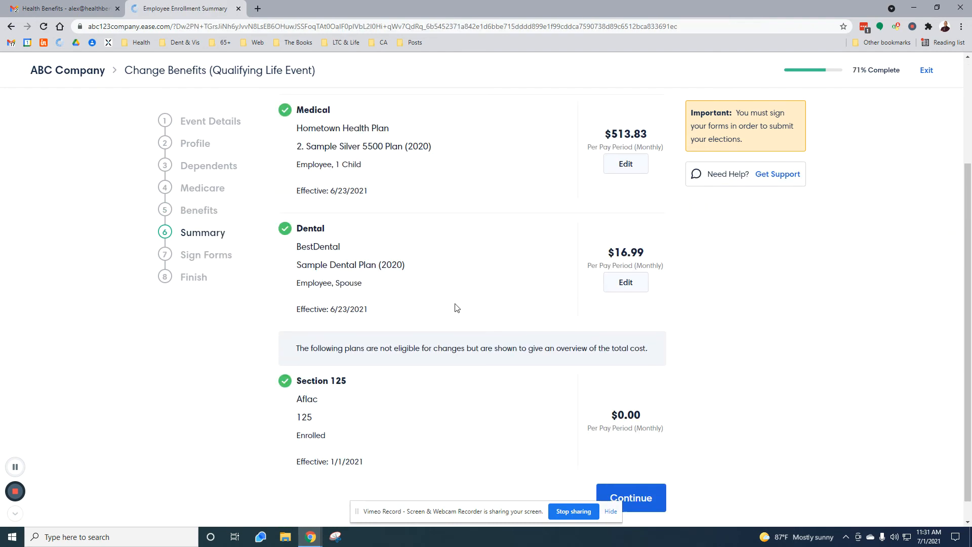
scroll(down, 3)
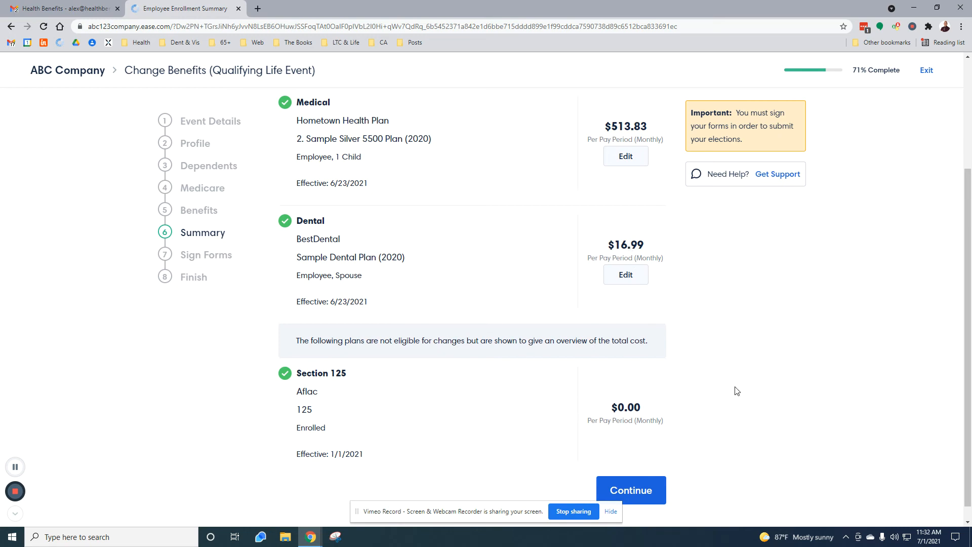
scroll(down, 3)
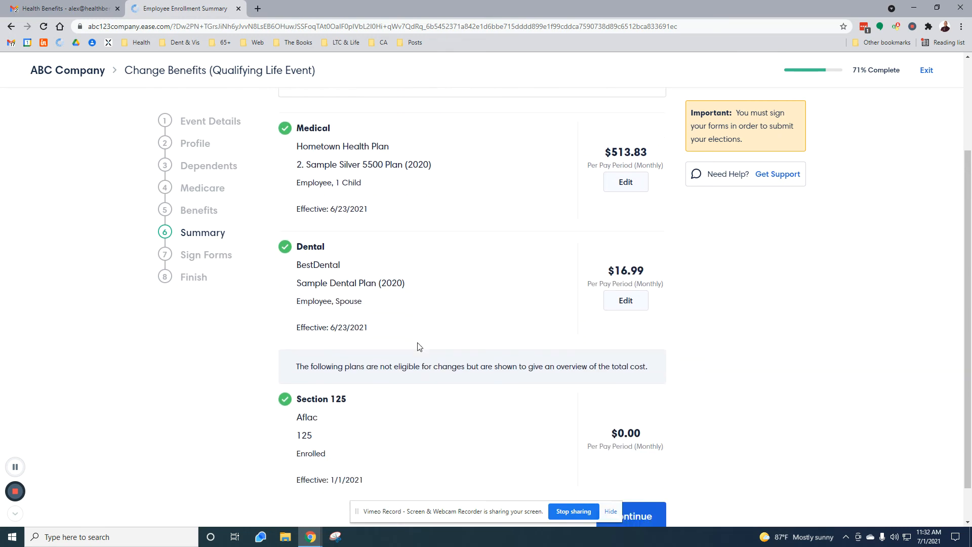
scroll(down, 3)
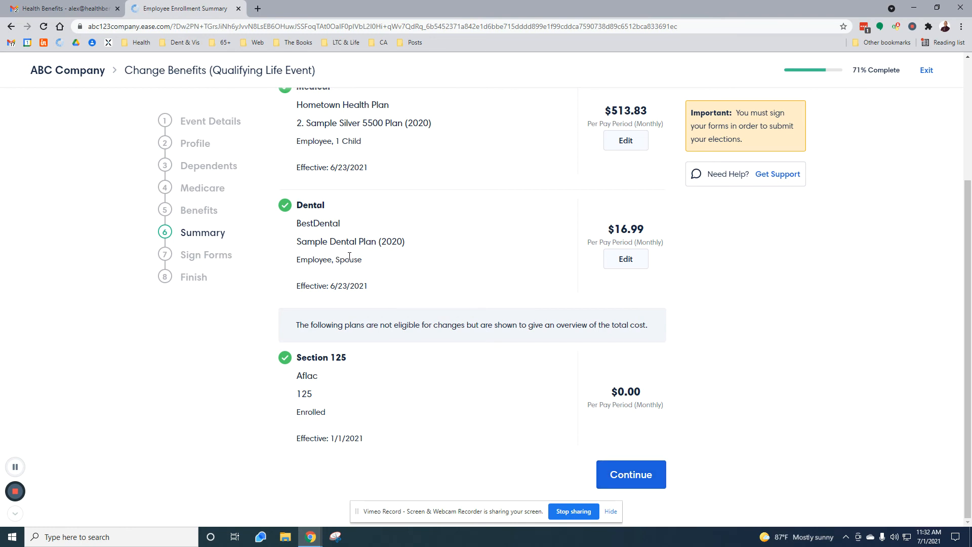
mouse_move(321, 406)
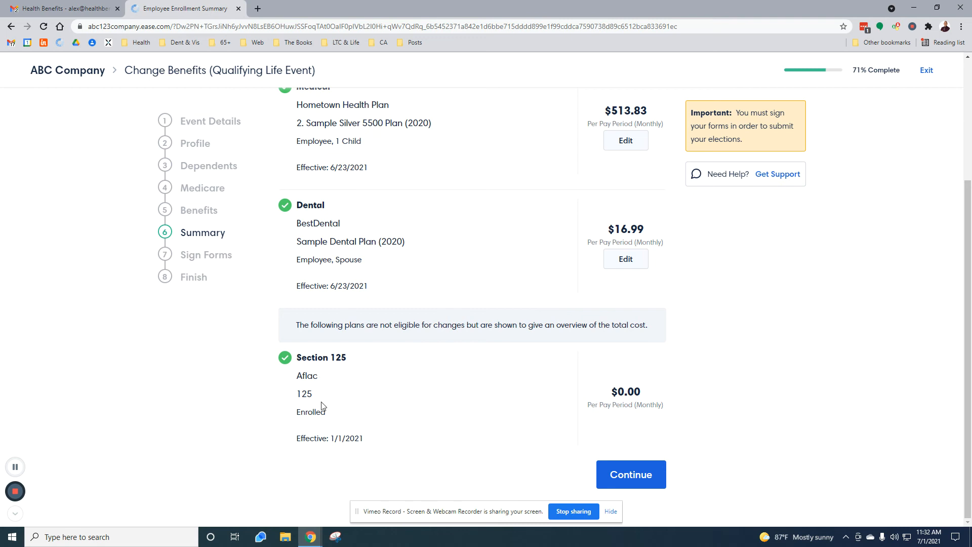
mouse_move(572, 394)
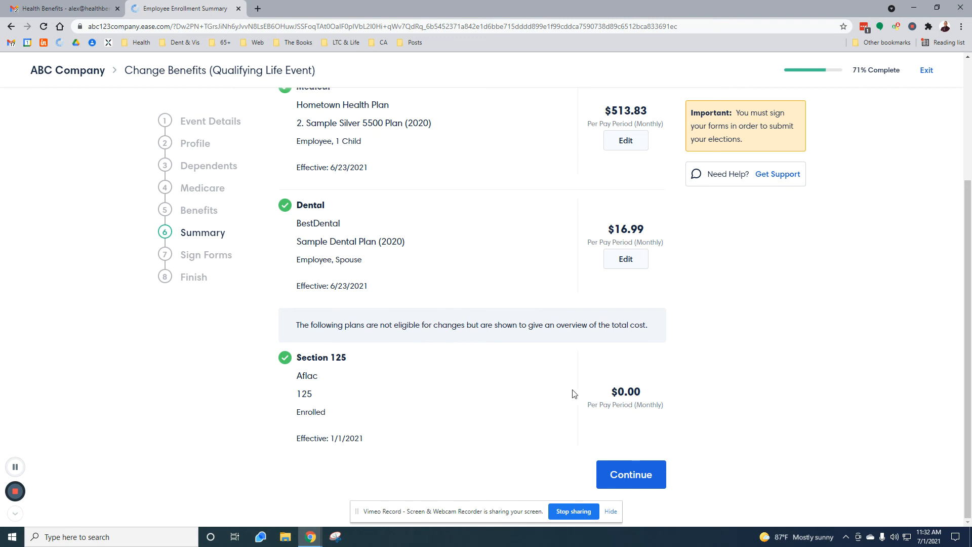
mouse_move(388, 370)
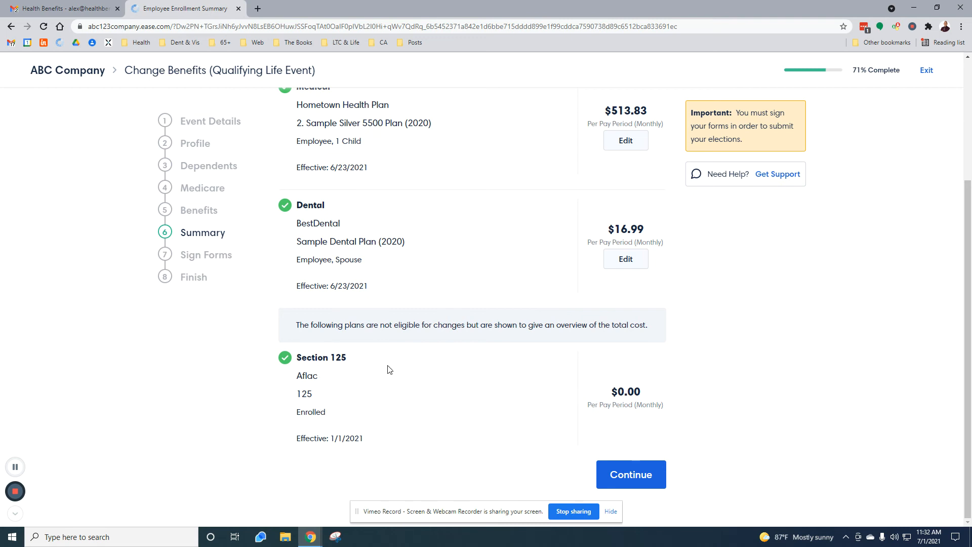
mouse_move(725, 472)
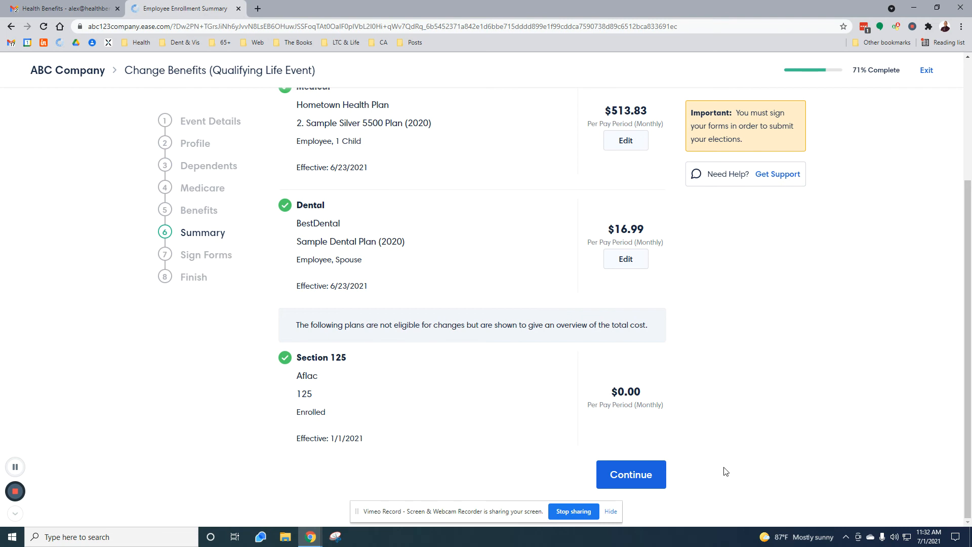
- Generate the enrollment forms and create a 'Test EE' typed and hand-drawn signature
click(631, 474)
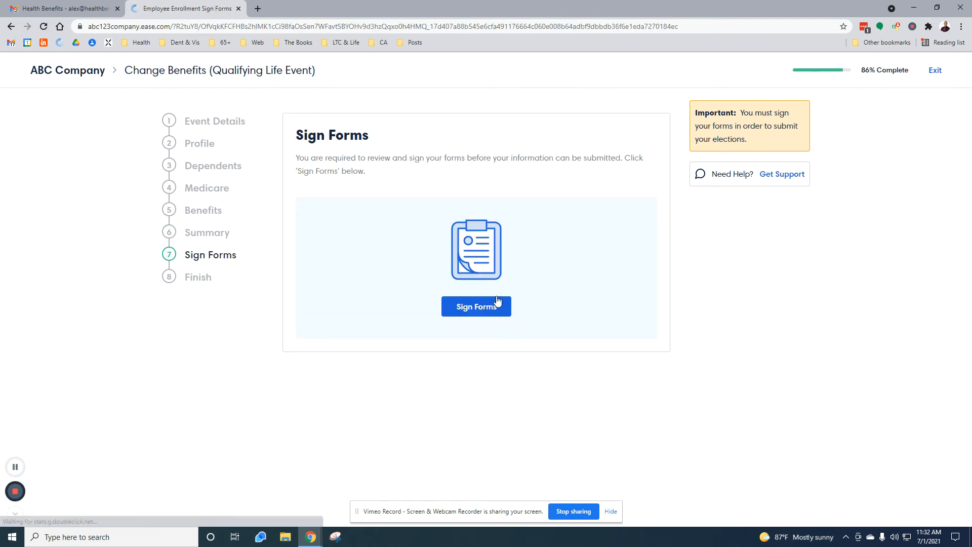
click(475, 306)
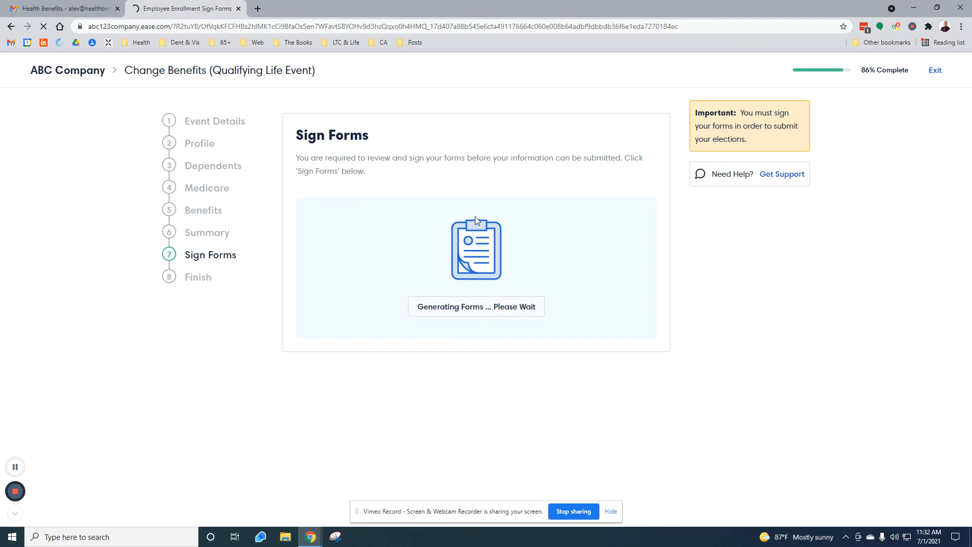
mouse_move(461, 215)
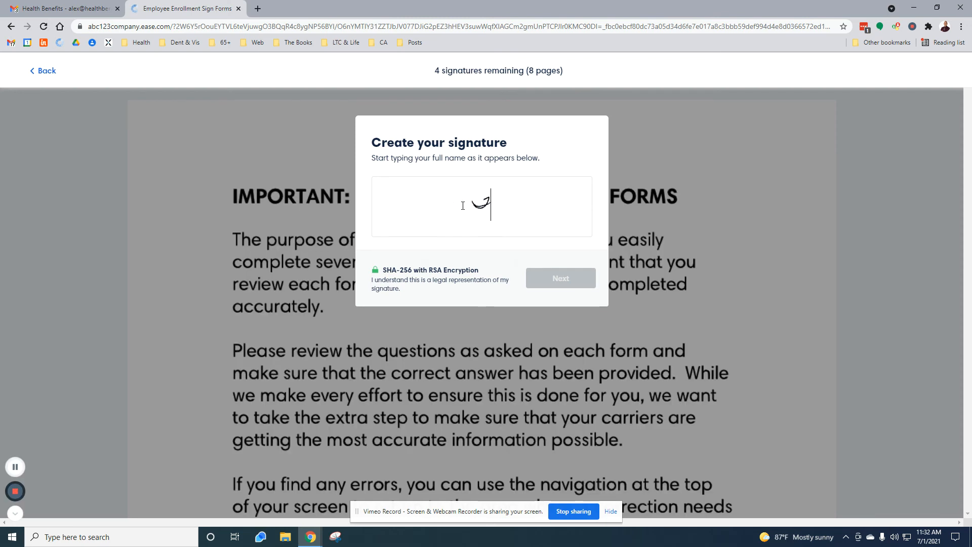
text(Test EE)
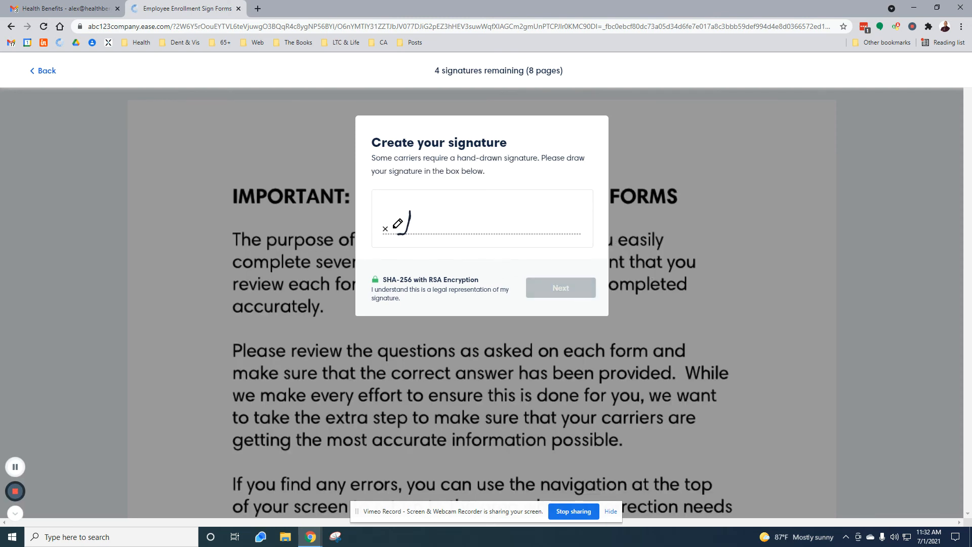
drag(397, 226, 527, 227)
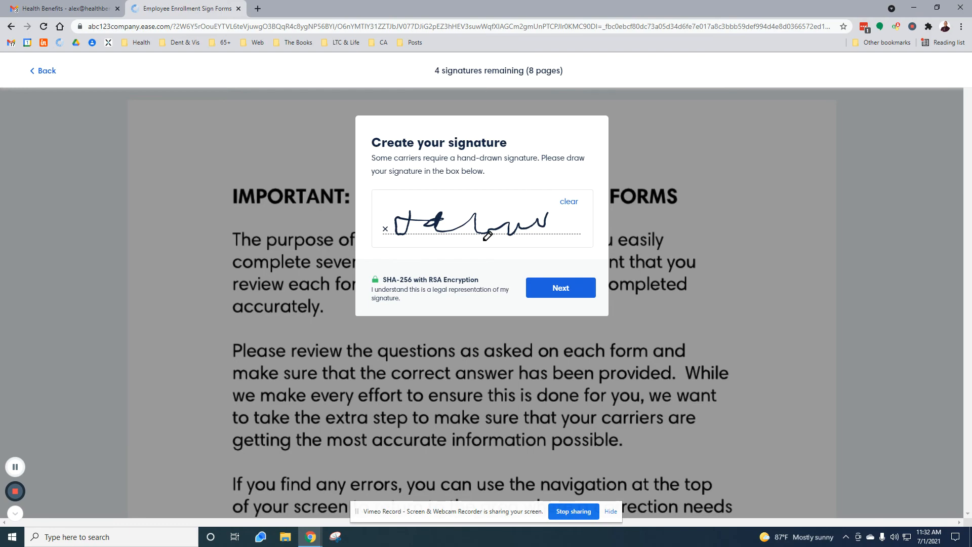
click(558, 287)
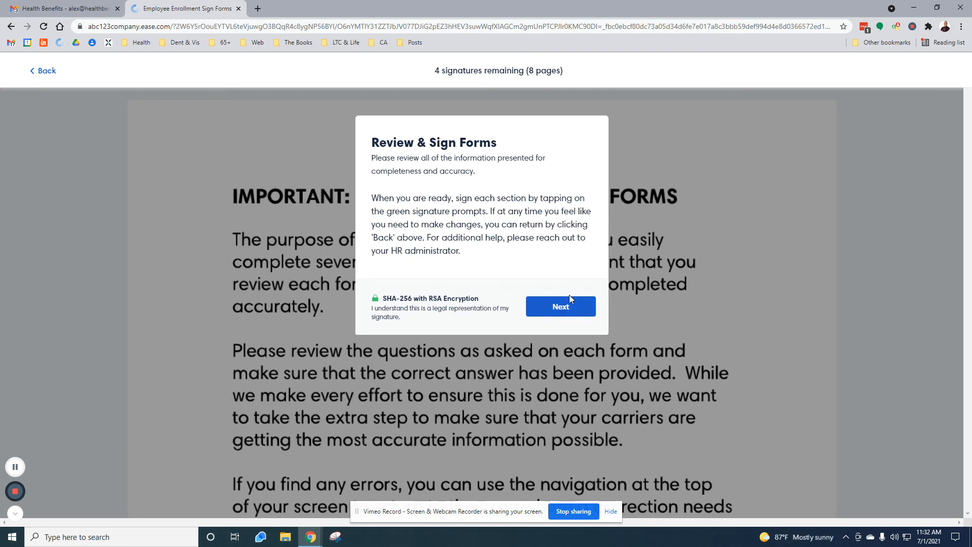
- Sign the member information section of the forms and finish signing to submit
click(558, 306)
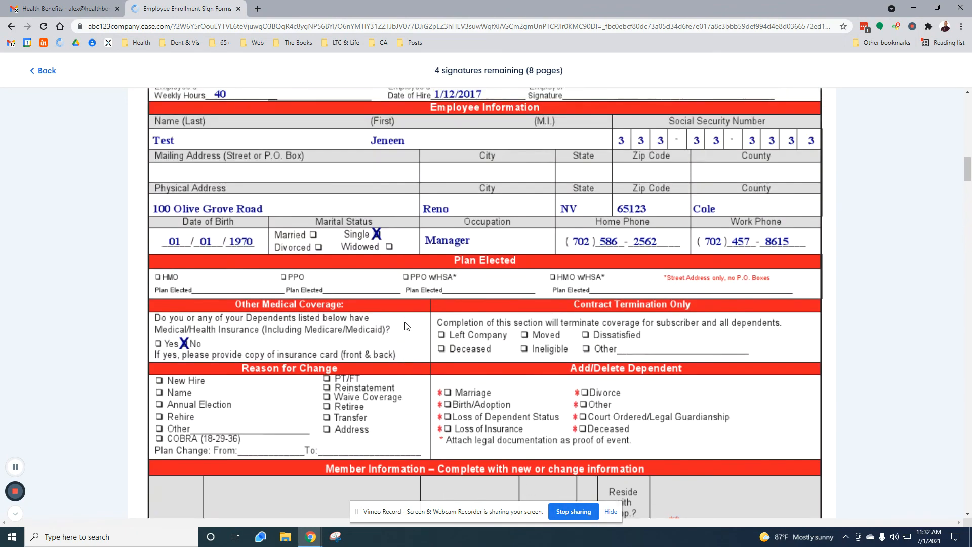
scroll(down, 3)
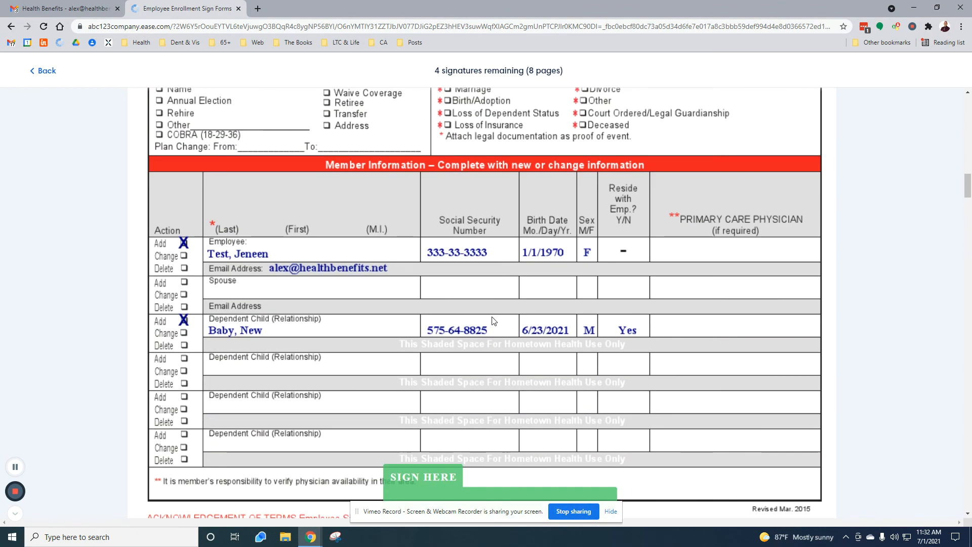
click(424, 477)
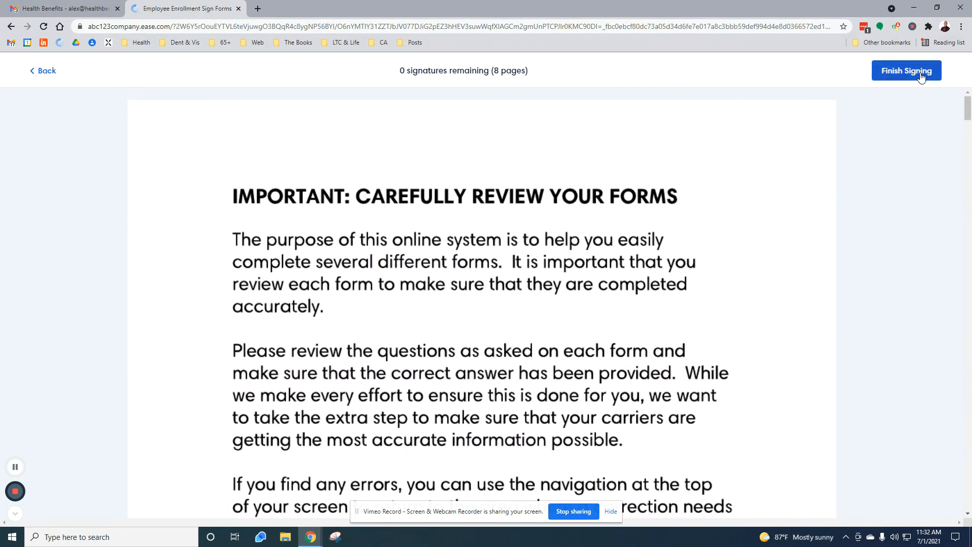
click(906, 70)
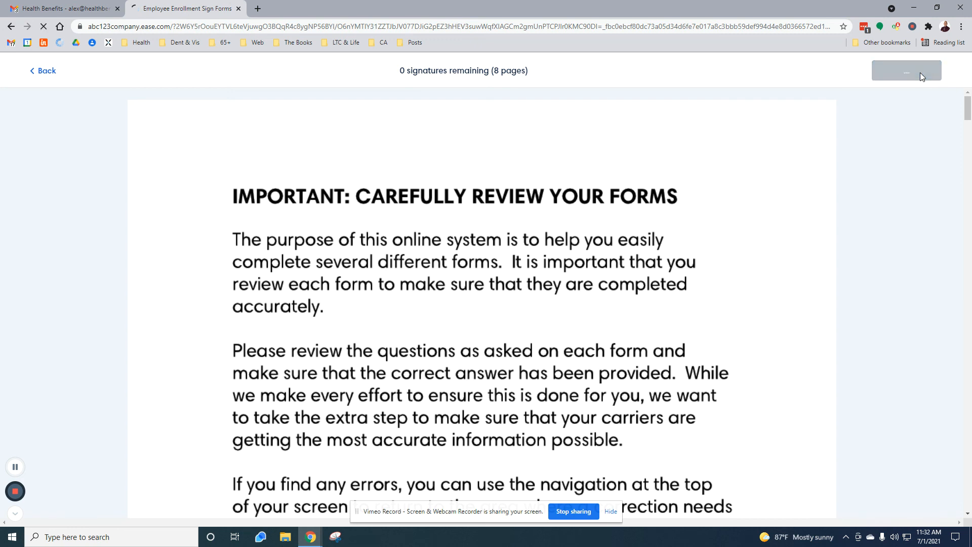
click(931, 70)
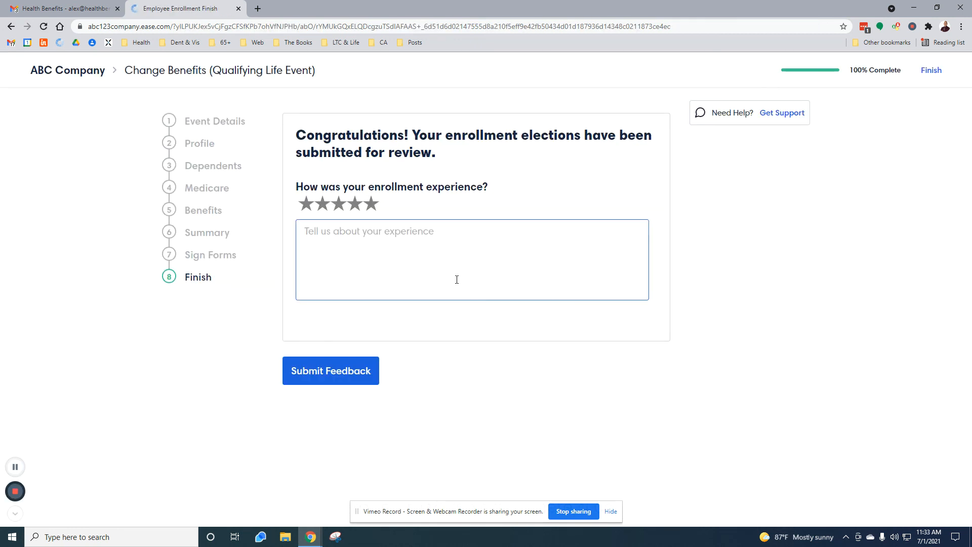
mouse_move(254, 185)
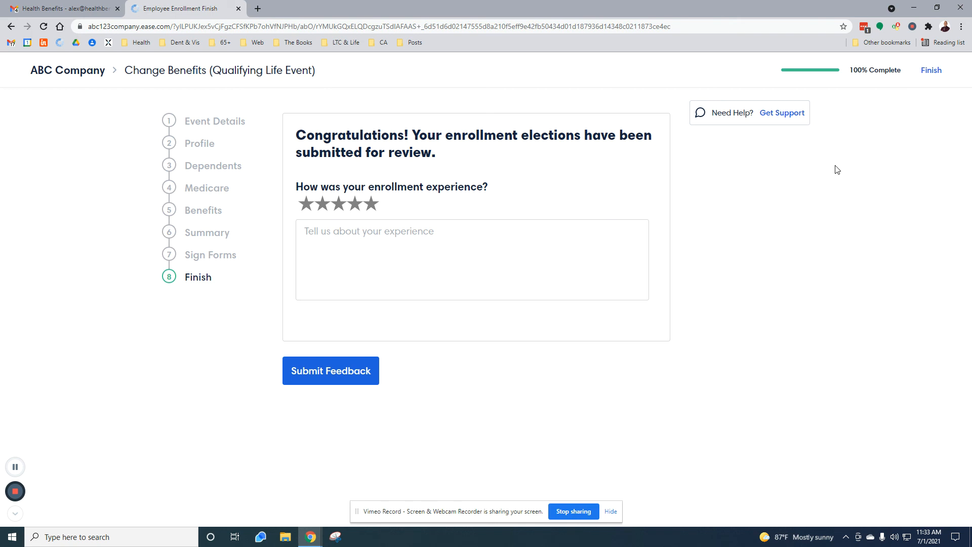
mouse_move(738, 312)
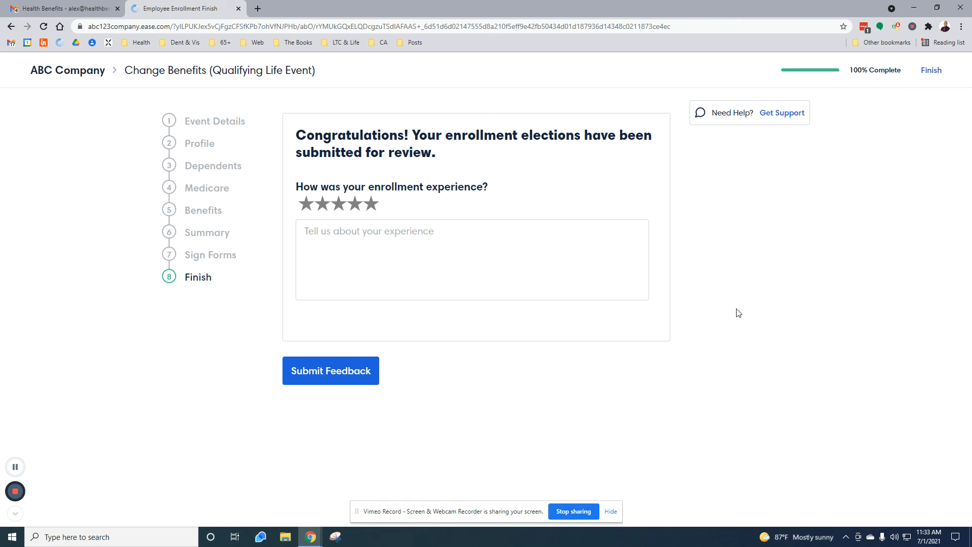